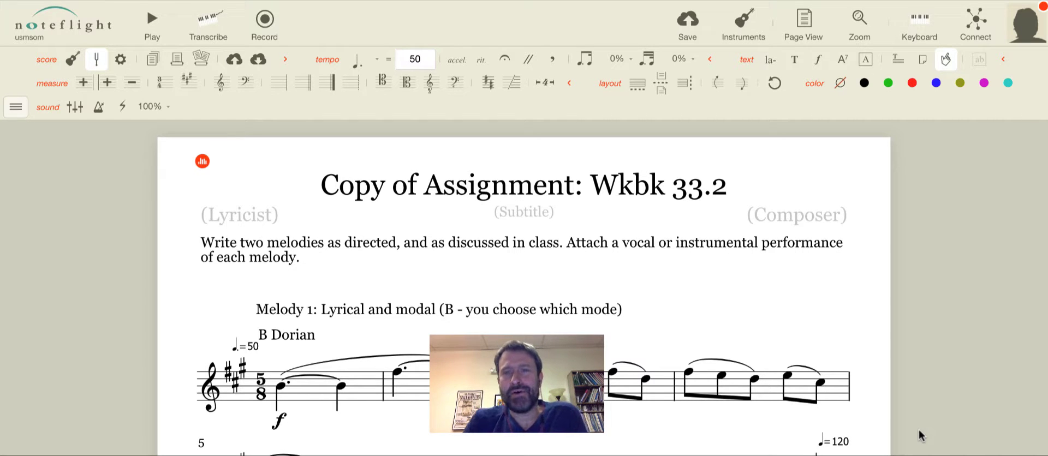
Step: Scroll down past Melody 1 until the Melody 2 heading and measure 10 are in view
scroll("down", 3)
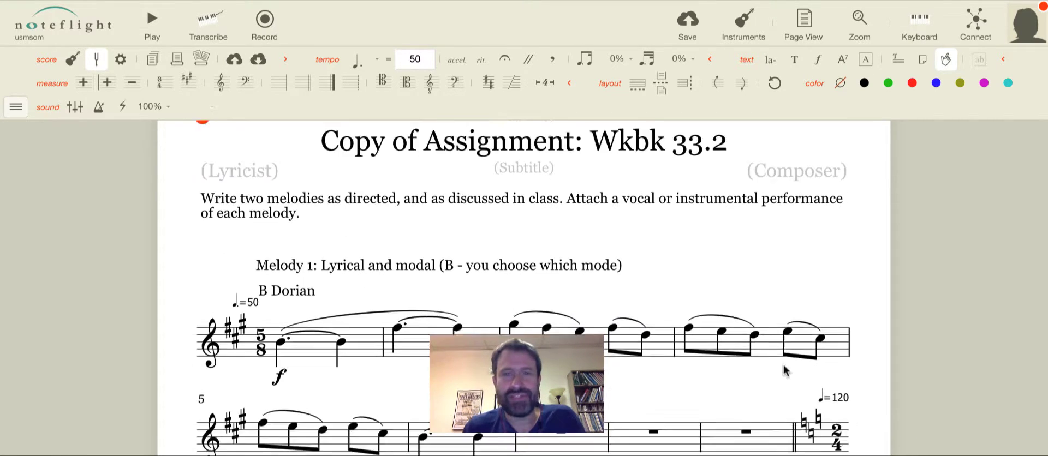
scroll("down", 3)
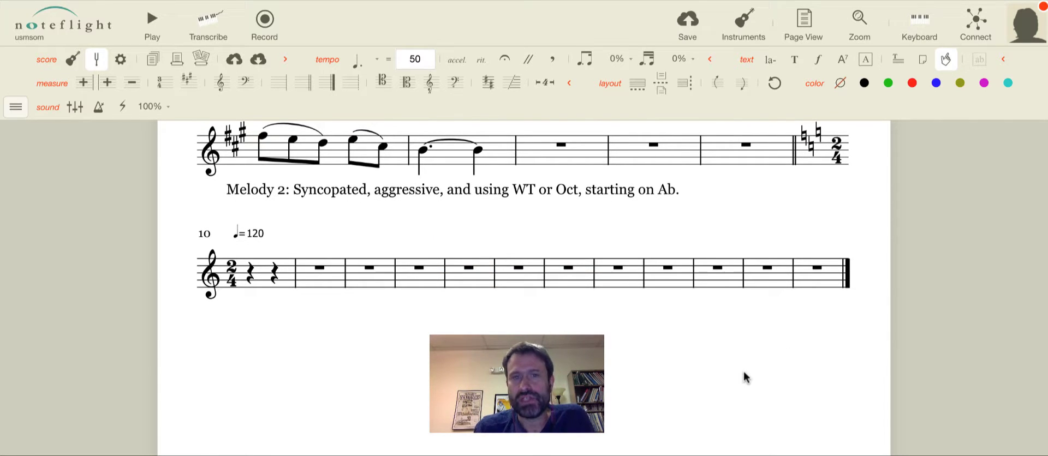
mouse_move(714, 370)
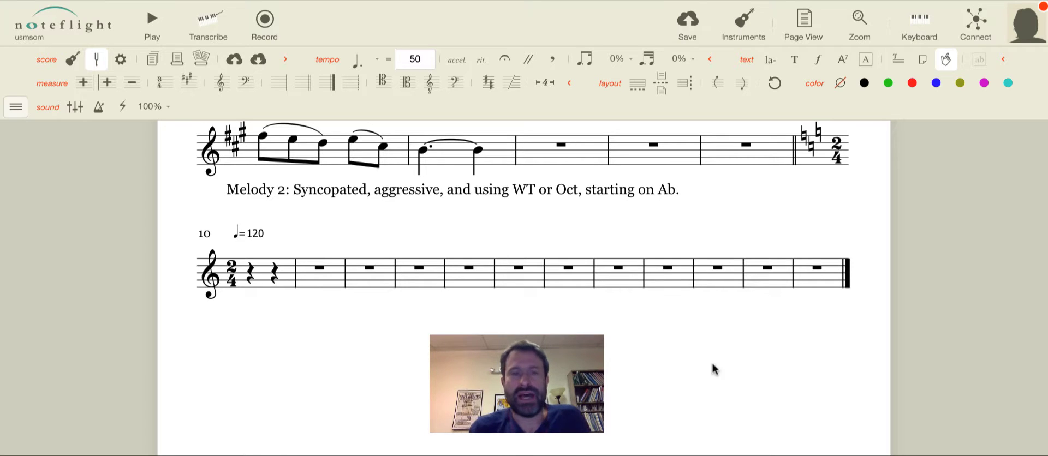
mouse_move(505, 311)
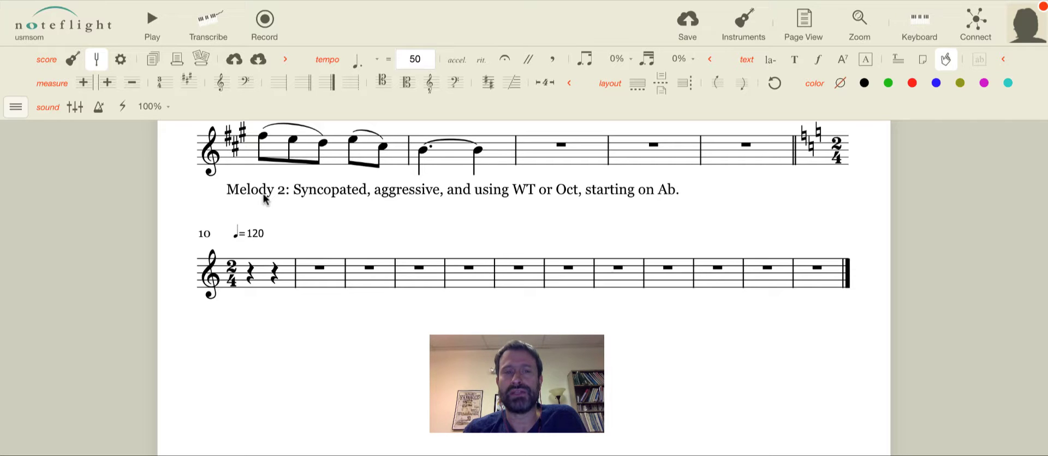
mouse_move(400, 204)
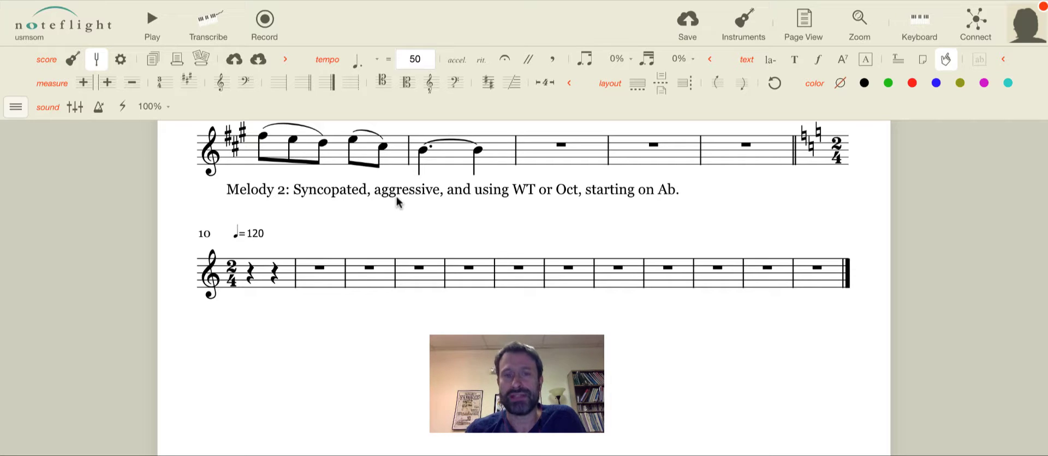
mouse_move(462, 211)
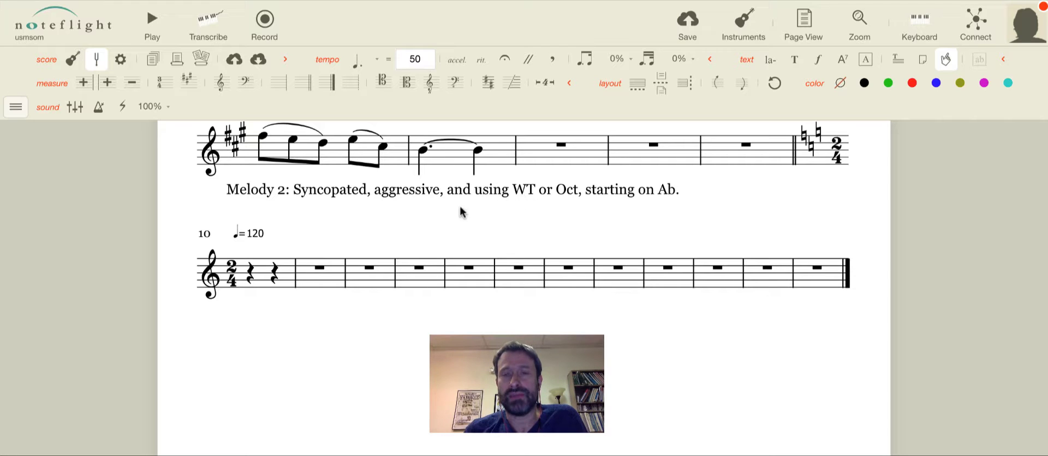
mouse_move(544, 200)
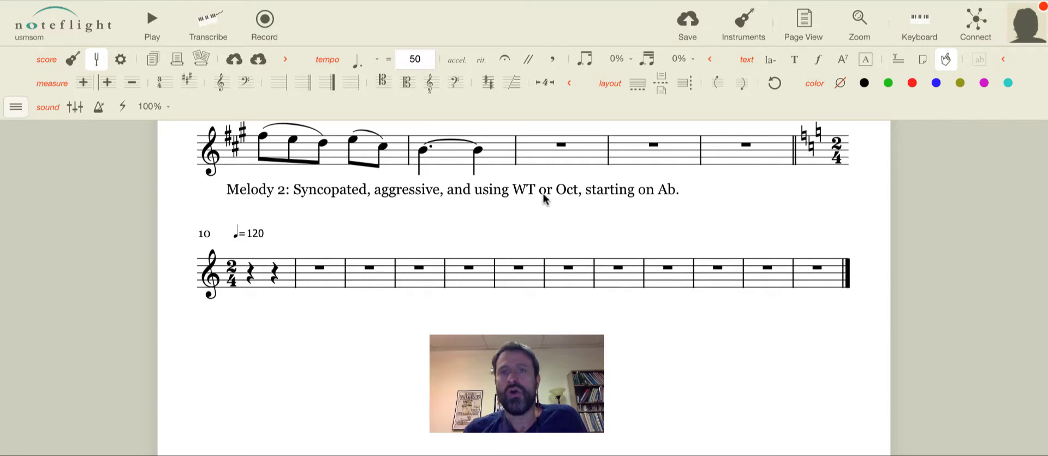
mouse_move(650, 195)
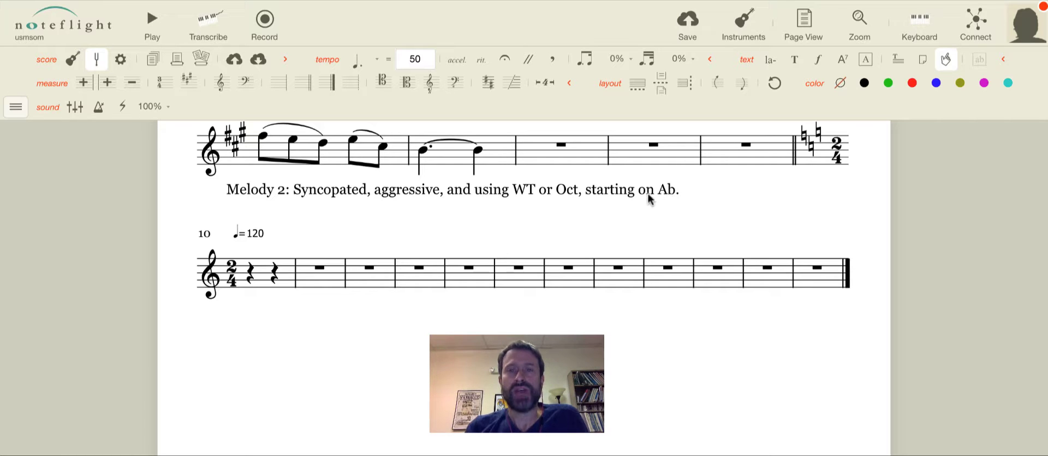
mouse_move(312, 339)
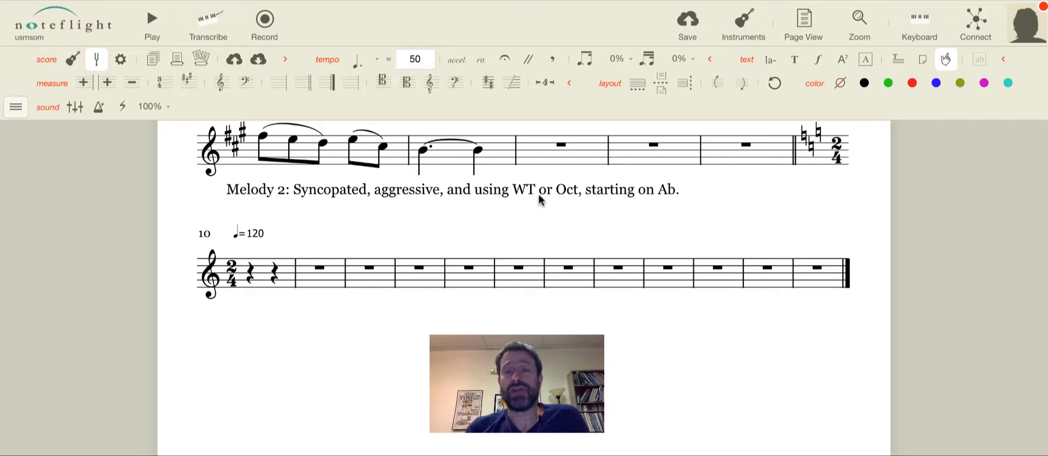
mouse_move(572, 180)
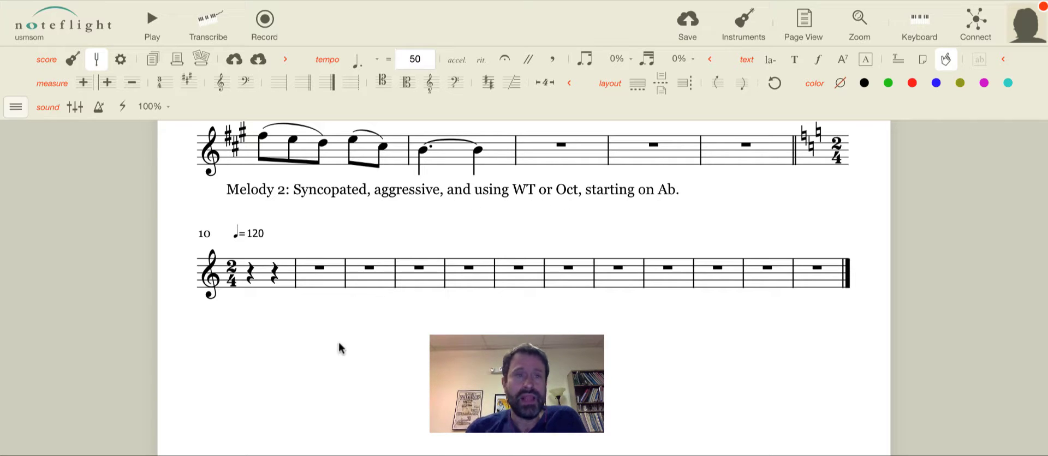
mouse_move(258, 287)
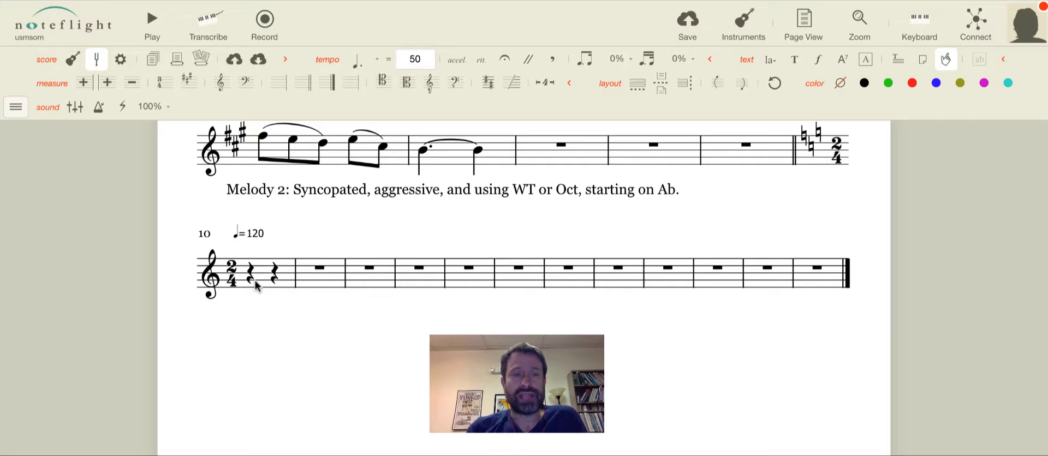
Step: Attach a staff text reading 0134679T below the first rest of measure 10
left_click(255, 286)
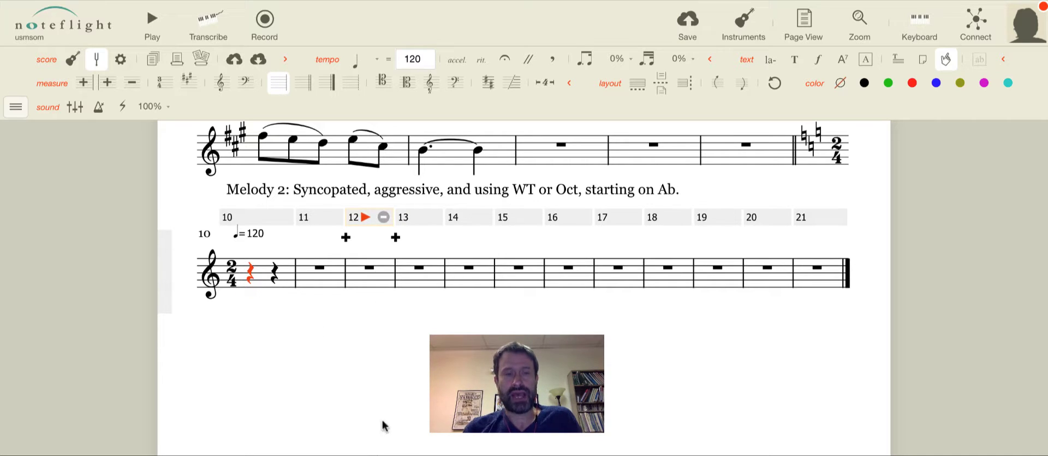
left_click(257, 217)
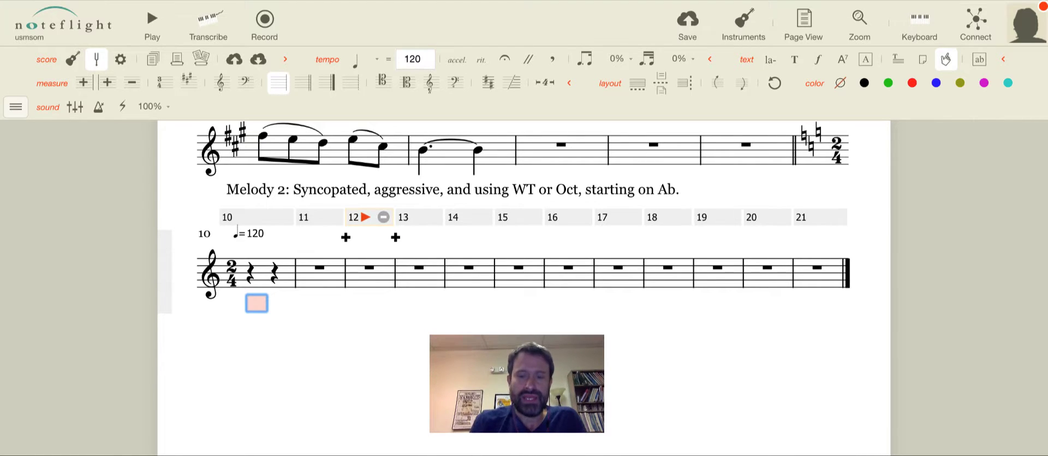
type("0134")
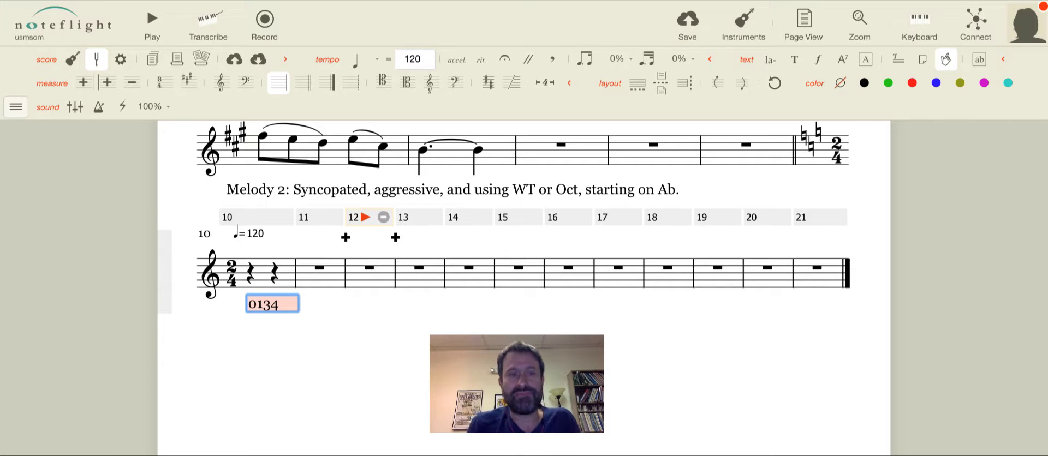
type("67")
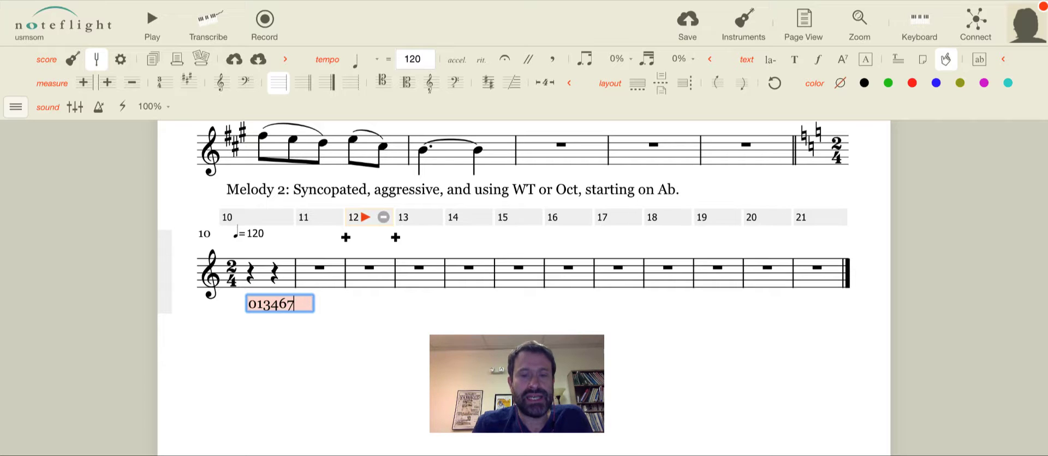
type("9")
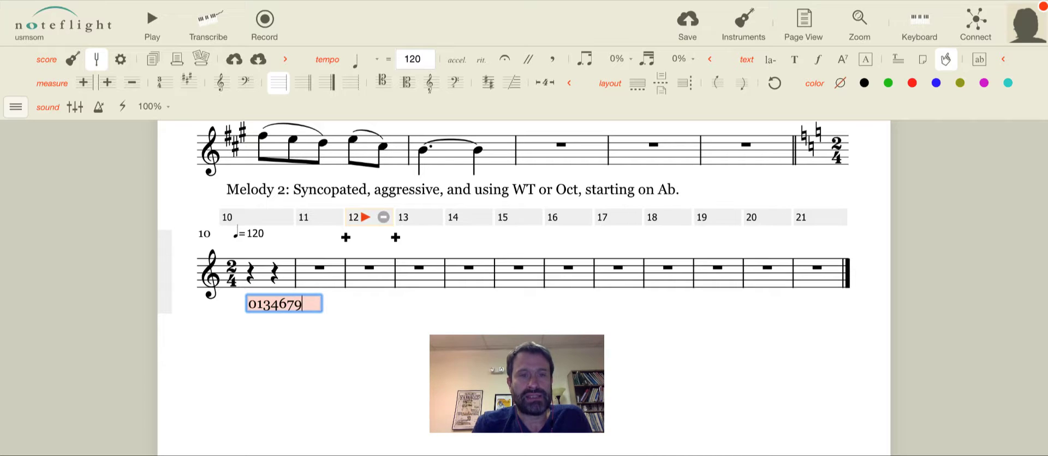
type("T")
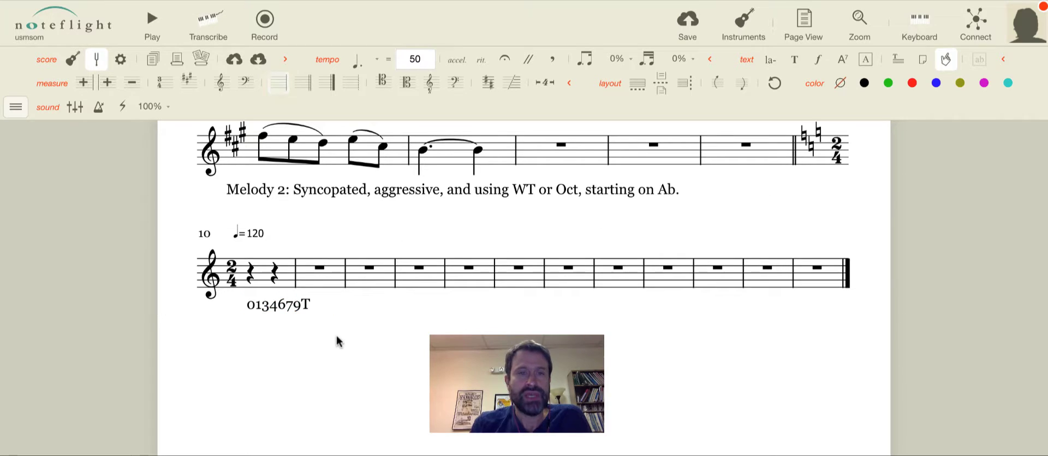
mouse_move(321, 216)
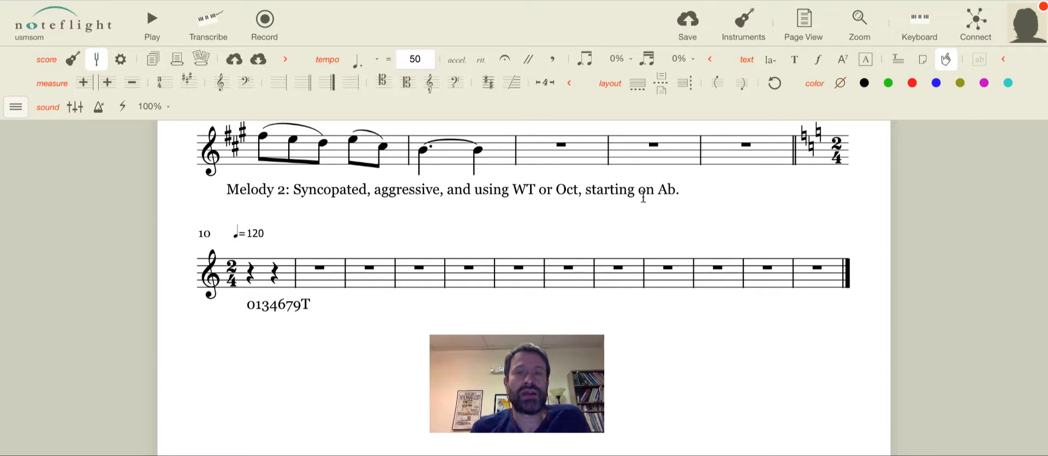
mouse_move(325, 341)
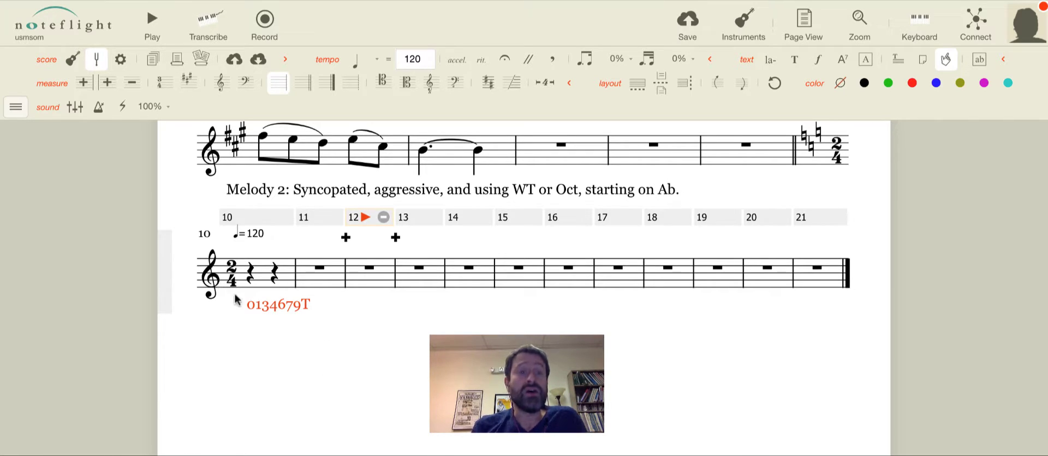
Step: Rewrite the note as lines OCT 01: 0134679T and OCT 12 with its pitch classes
double_click(276, 304)
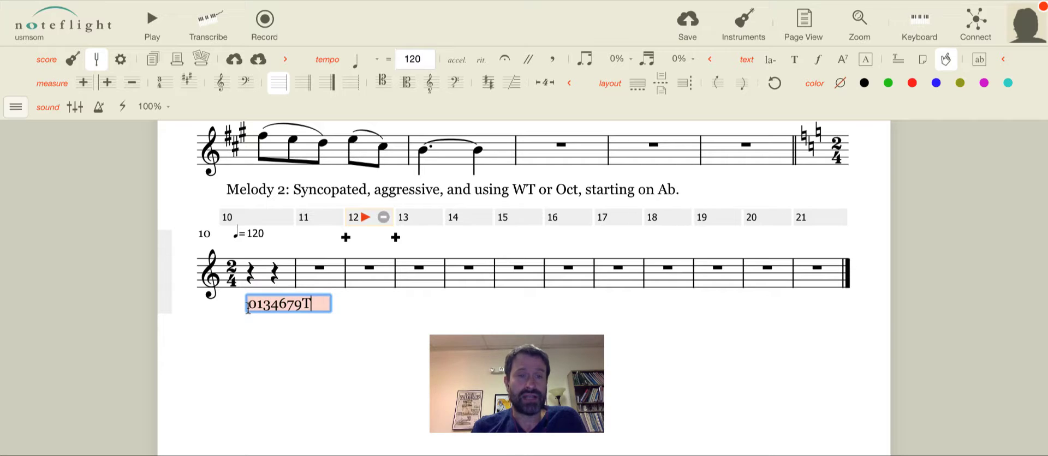
type("OC")
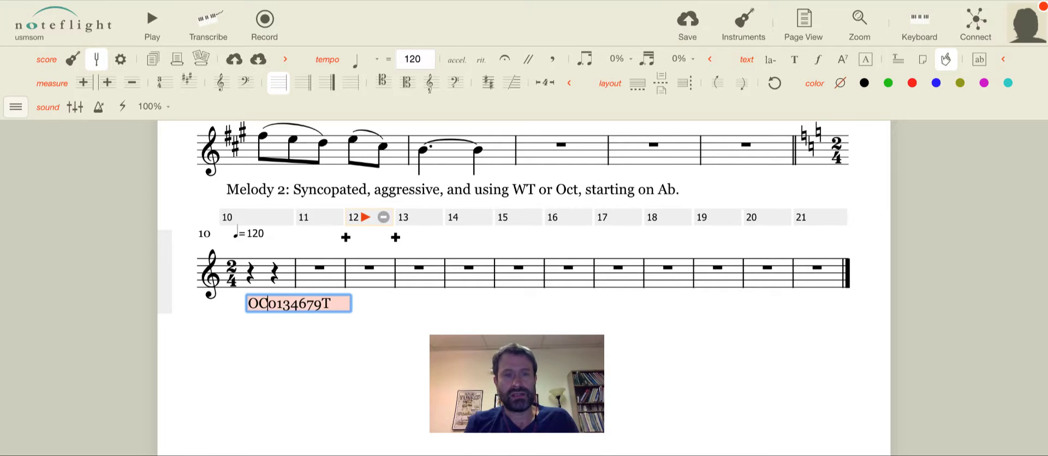
type("CT 01:")
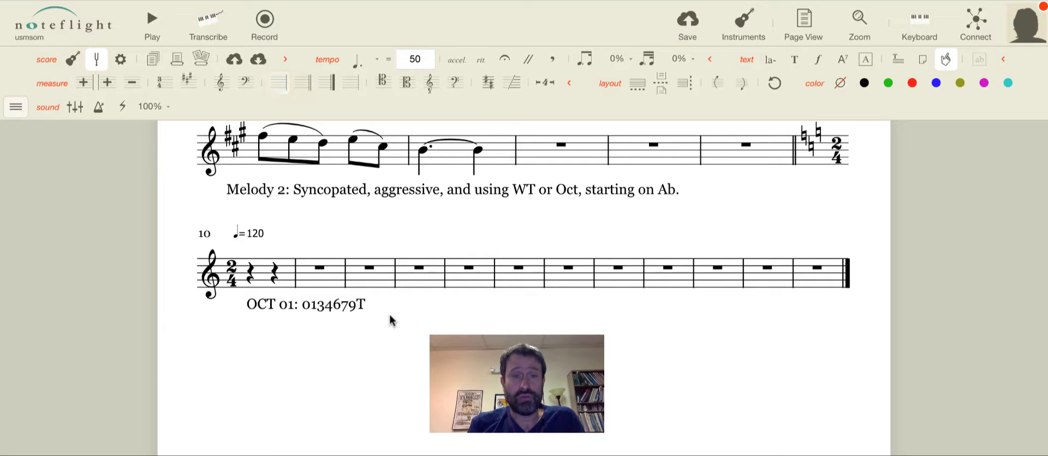
mouse_move(356, 326)
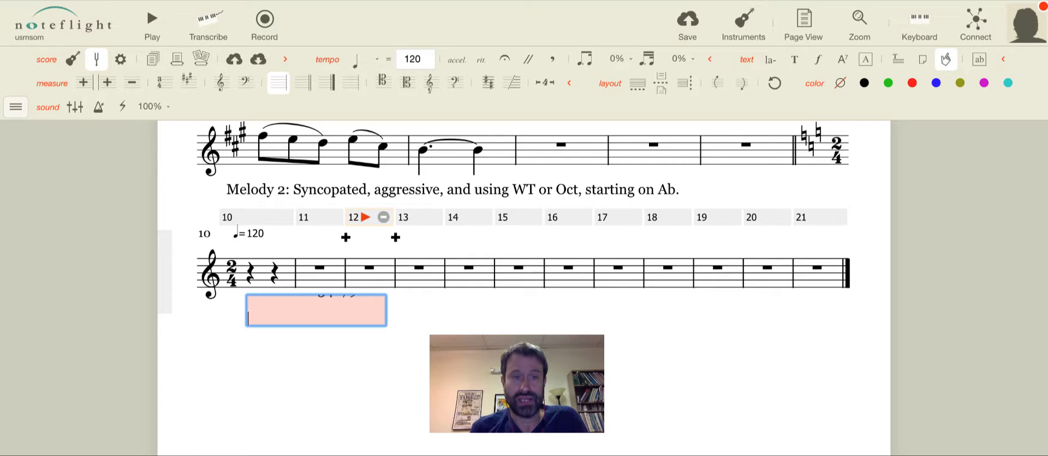
type("OCT 01: 0134679T")
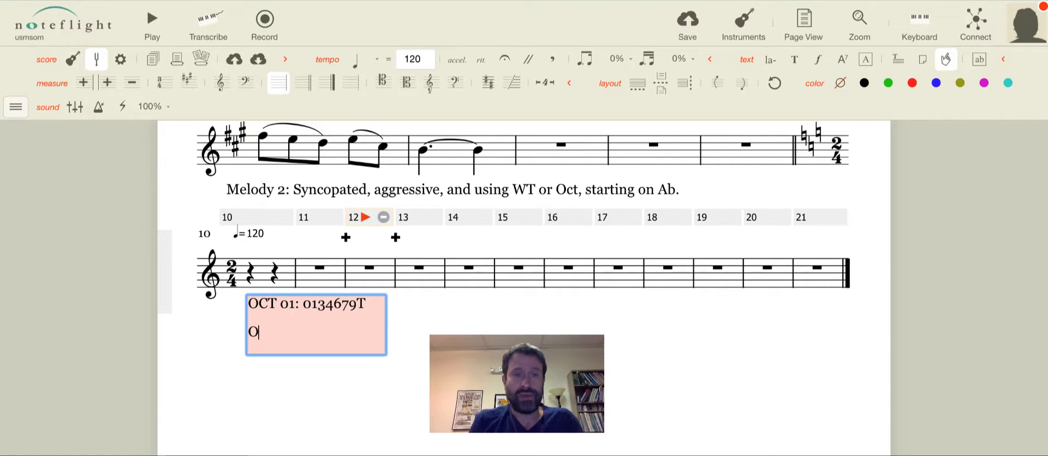
type("CT 12")
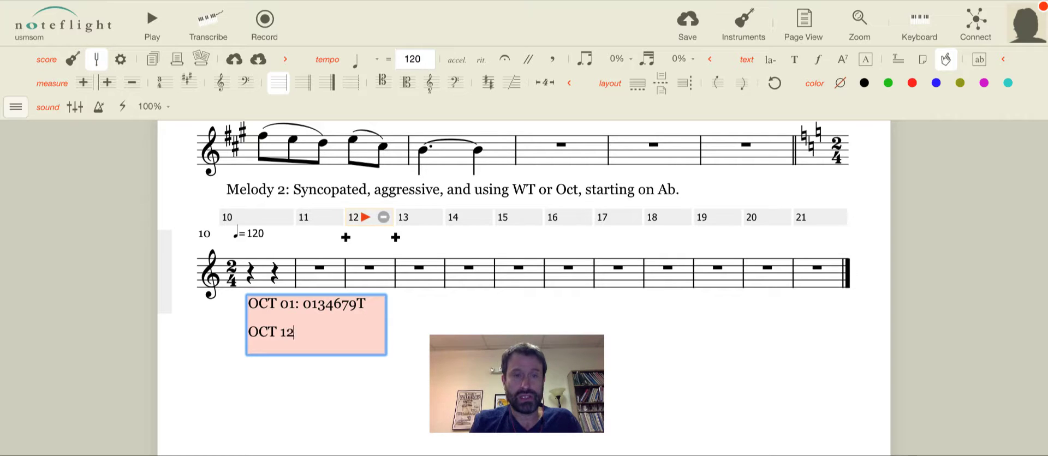
type(":")
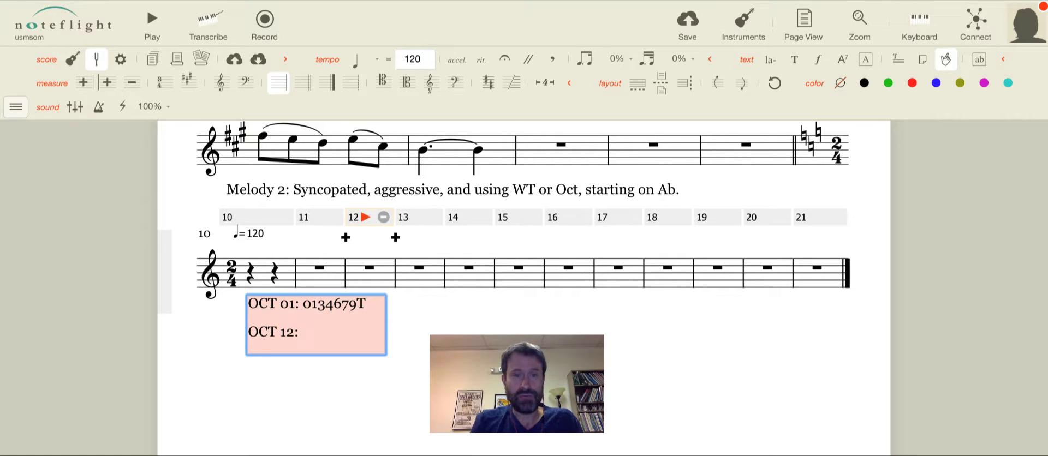
type("124578")
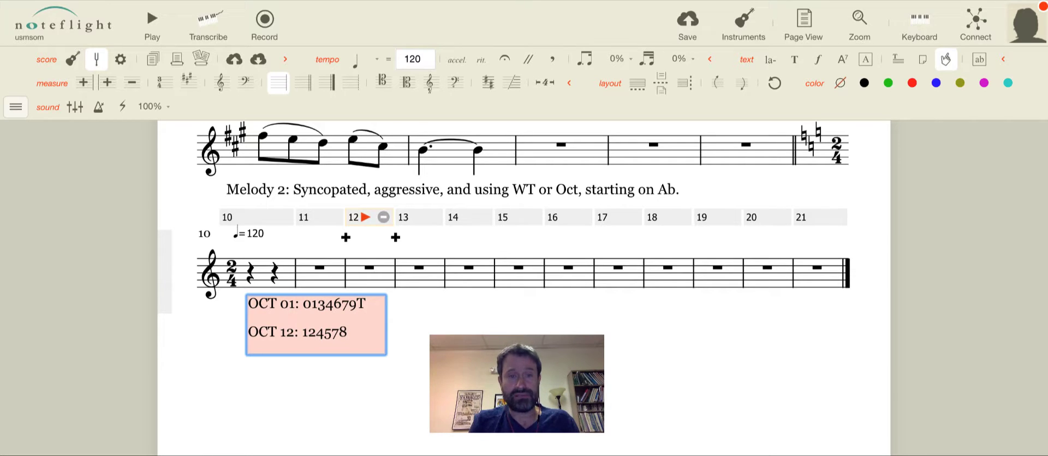
Step: Add a third line OCT 23: 235689TE to the octatonic collection list
type("TE")
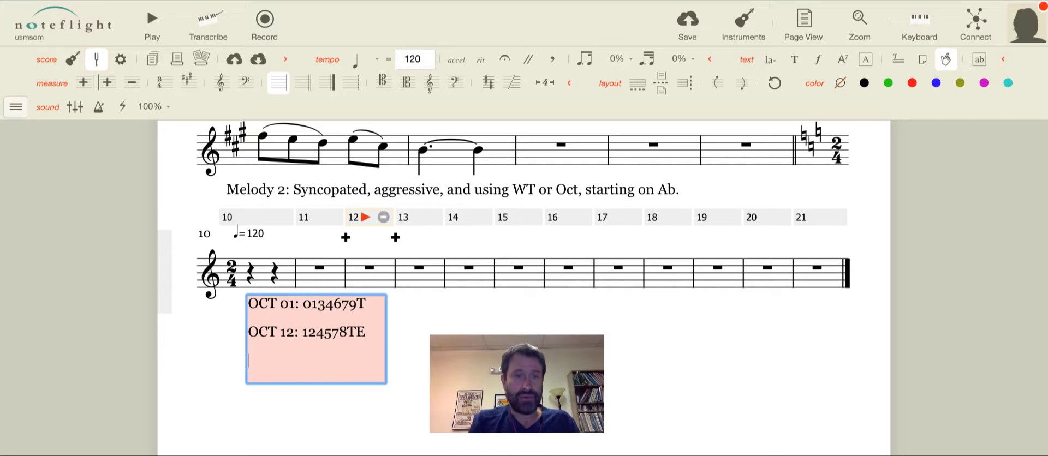
type("OCT 2")
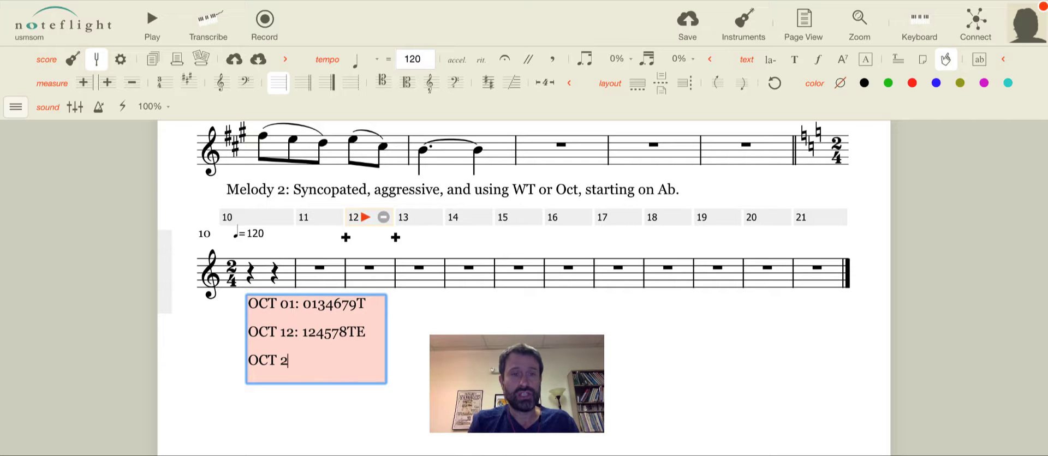
type("3: 23")
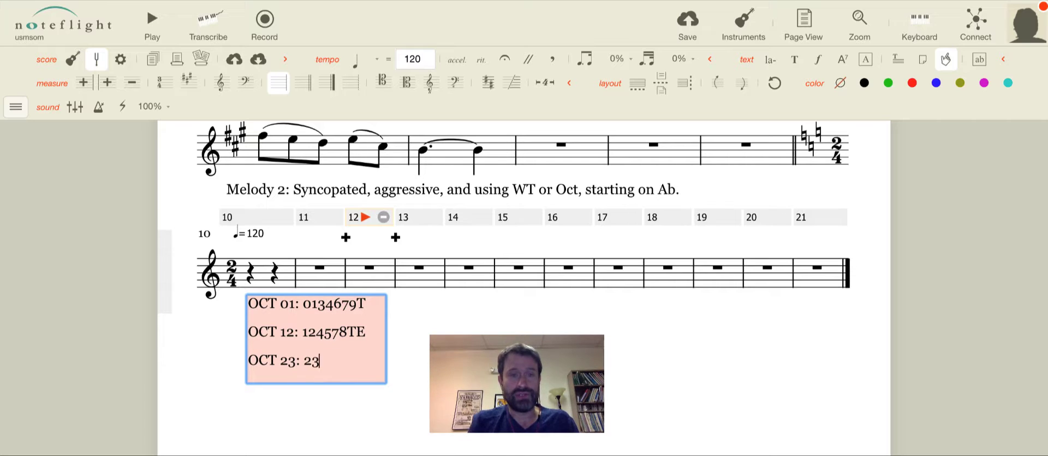
type("5")
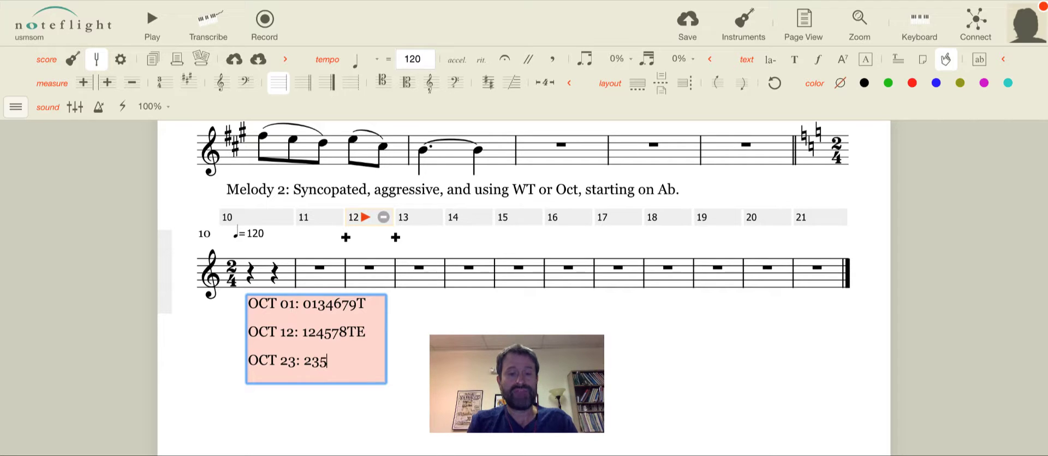
type("6")
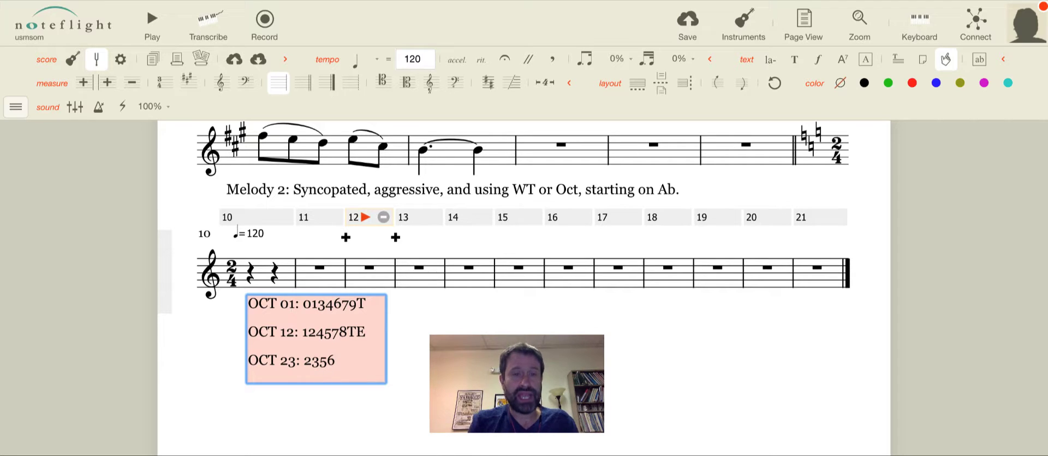
type("89")
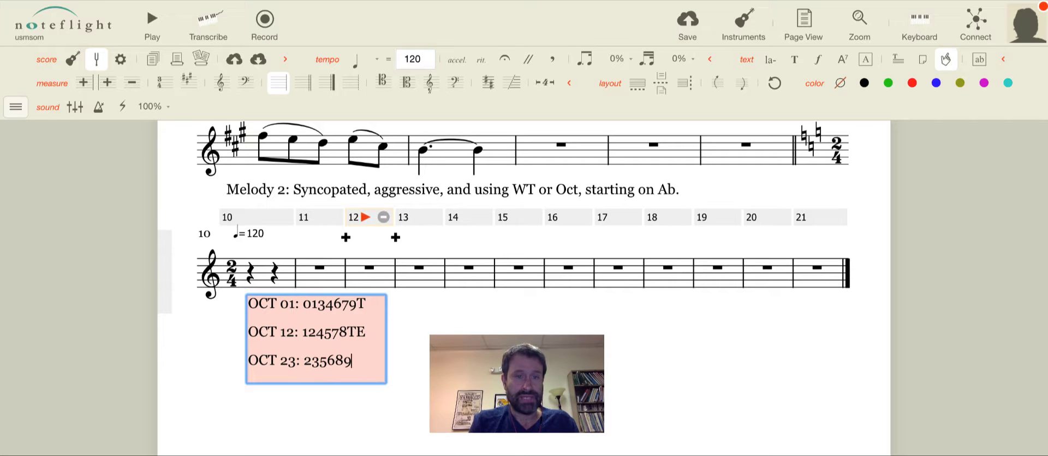
type("E)")
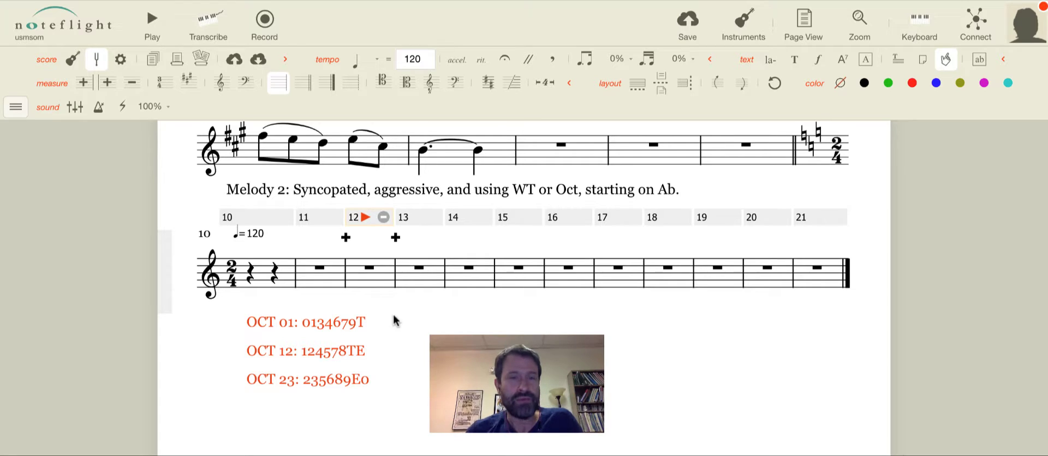
mouse_move(352, 313)
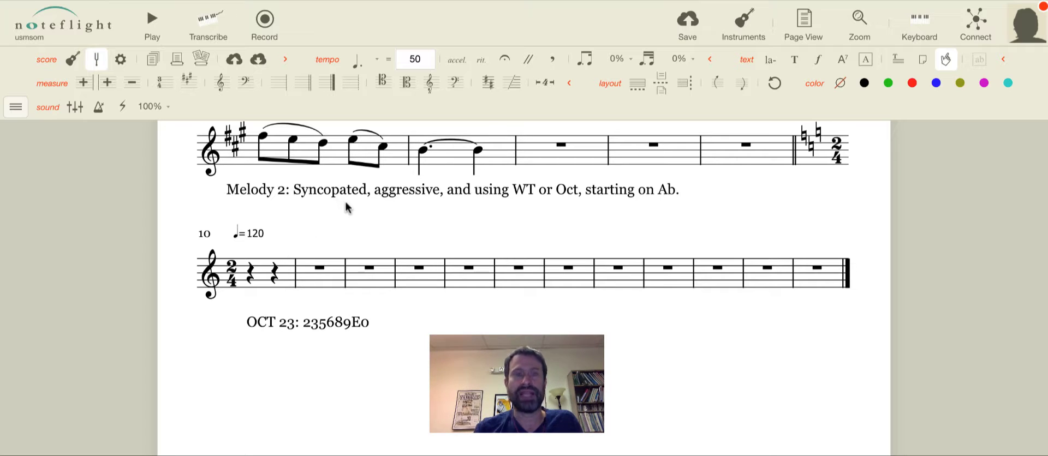
mouse_move(352, 204)
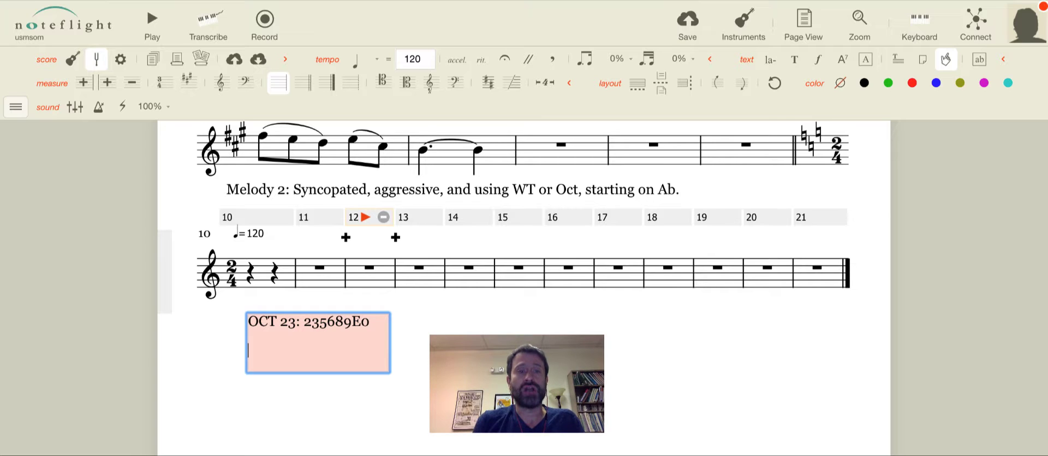
Step: Spell out OCT 23 as D, Eb, F, F#, G#, A, B, C in the text note
type("D,")
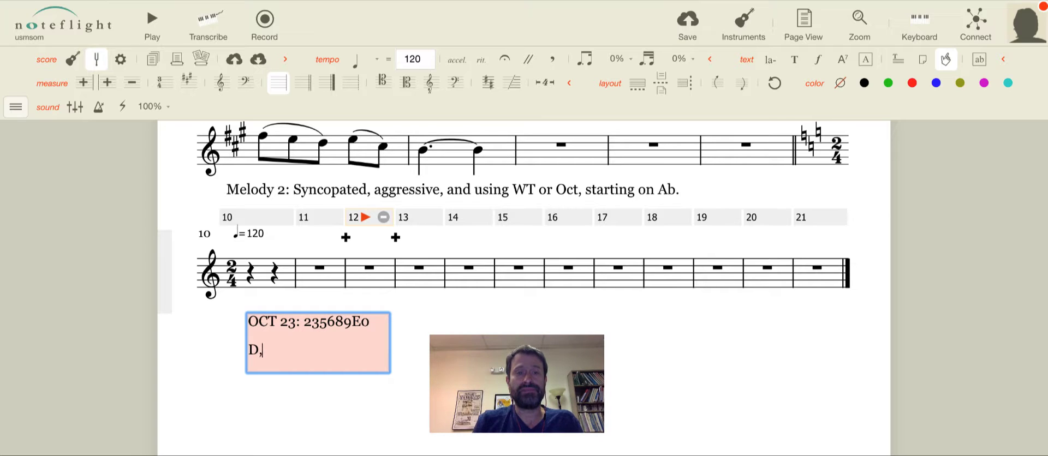
type("Eb,")
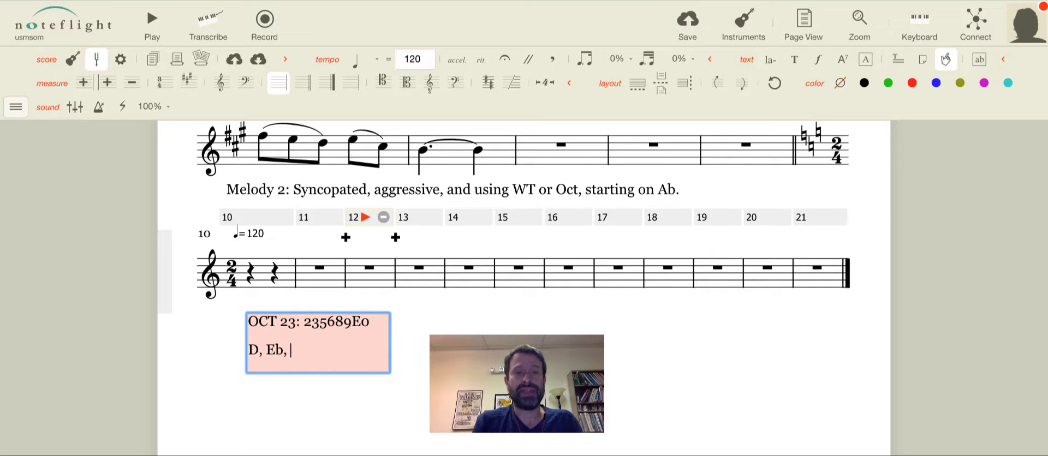
type("F, F")
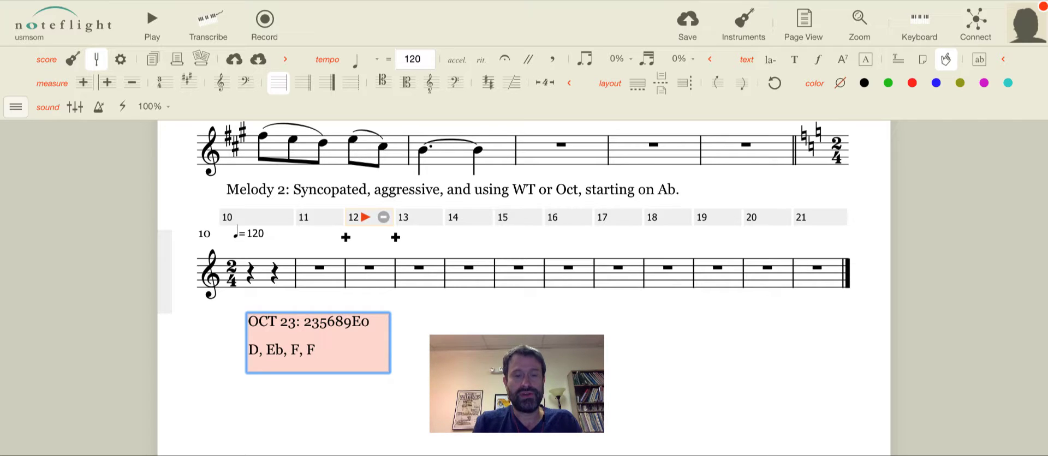
type("#,")
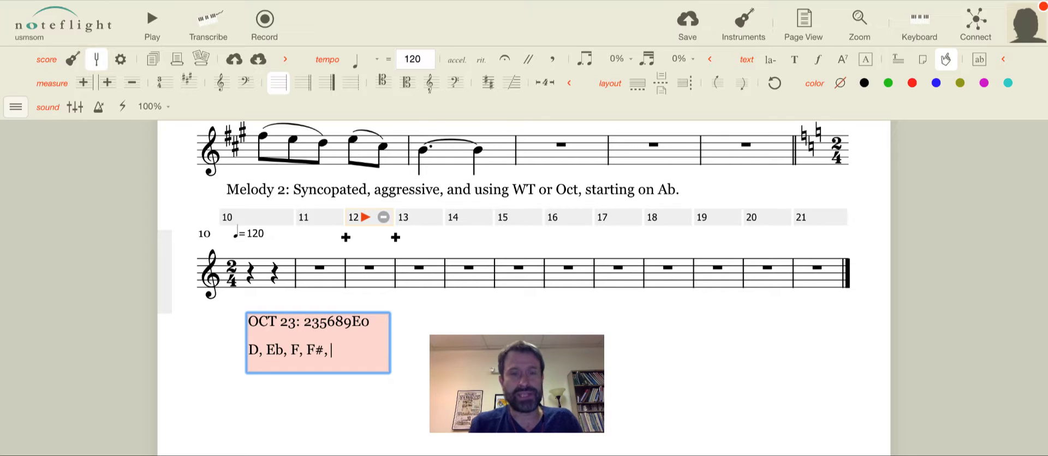
type("G")
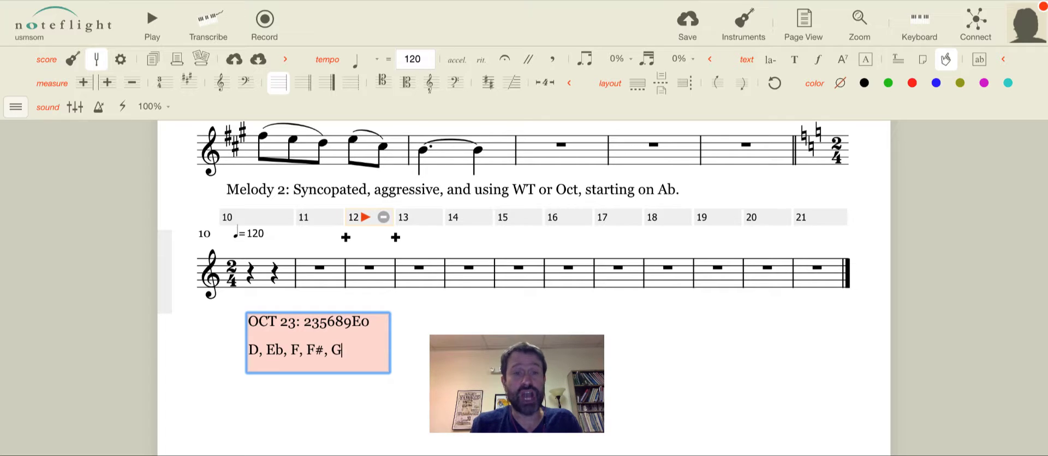
type("#, A")
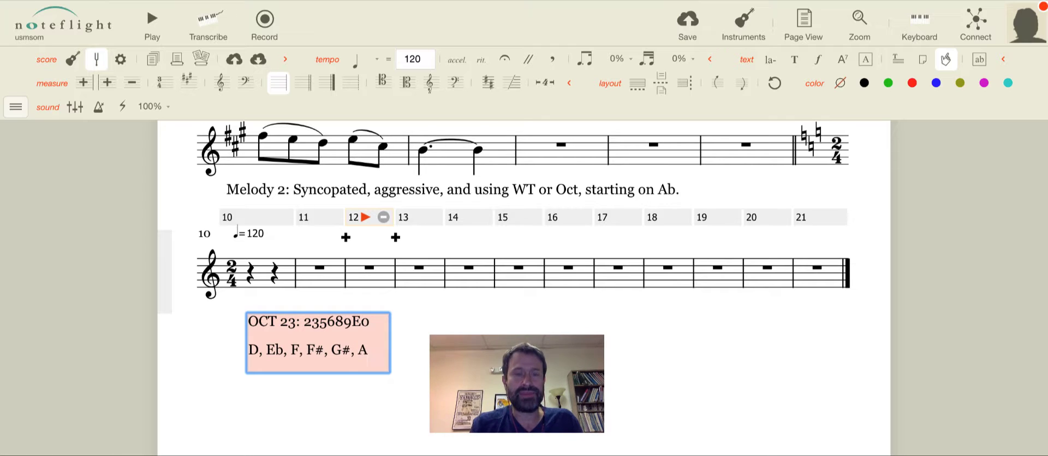
type(", B, C")
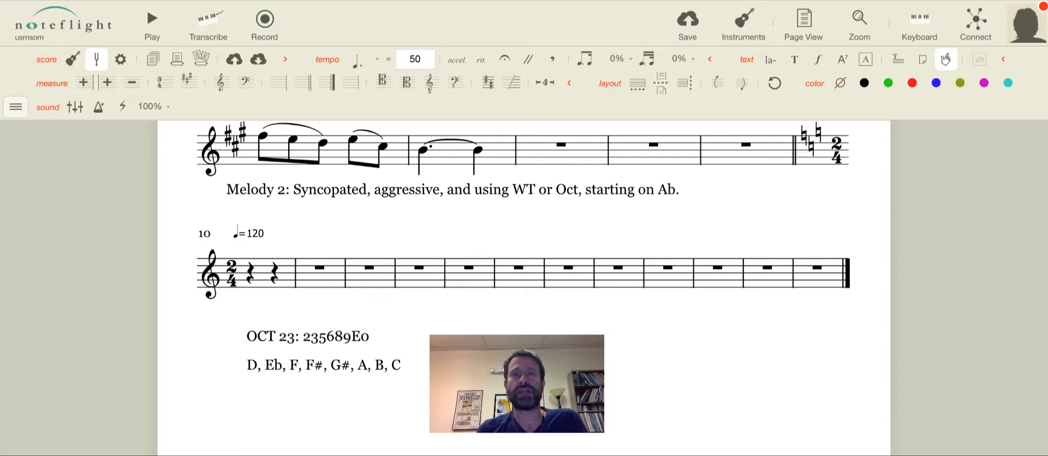
Step: Switch the Piano part to Flute from the Woodwind instruments and confirm
left_click(743, 18)
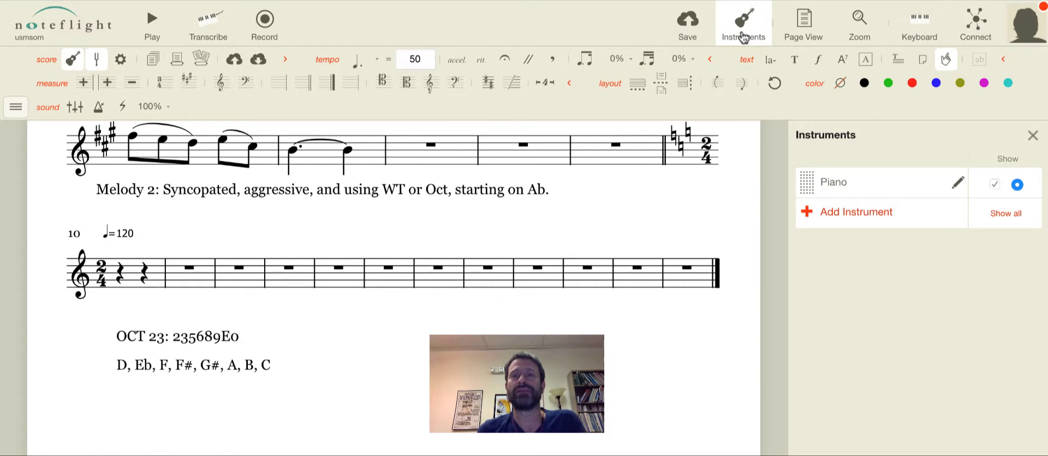
mouse_move(906, 141)
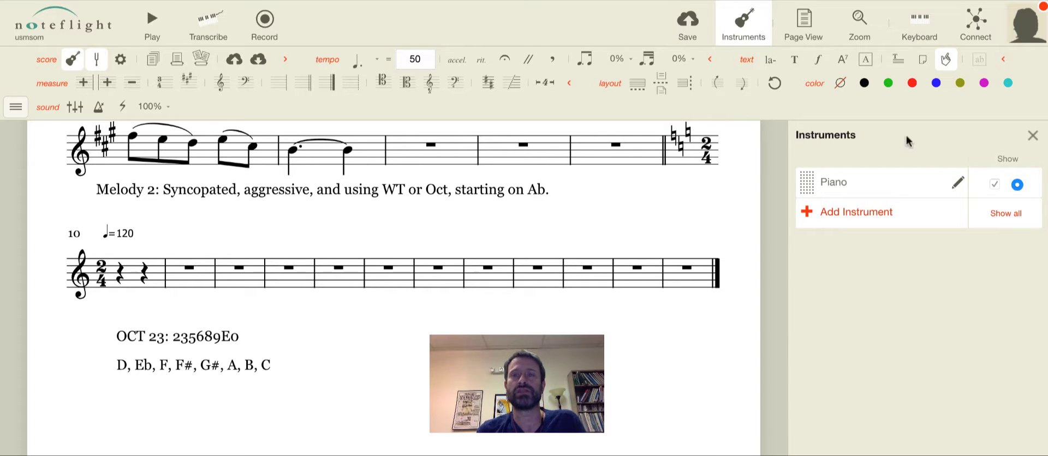
left_click(959, 182)
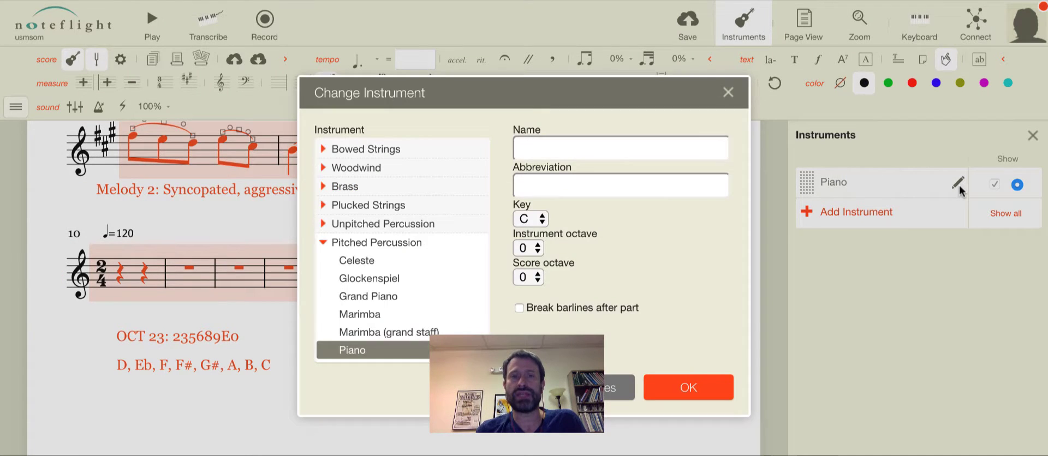
mouse_move(489, 102)
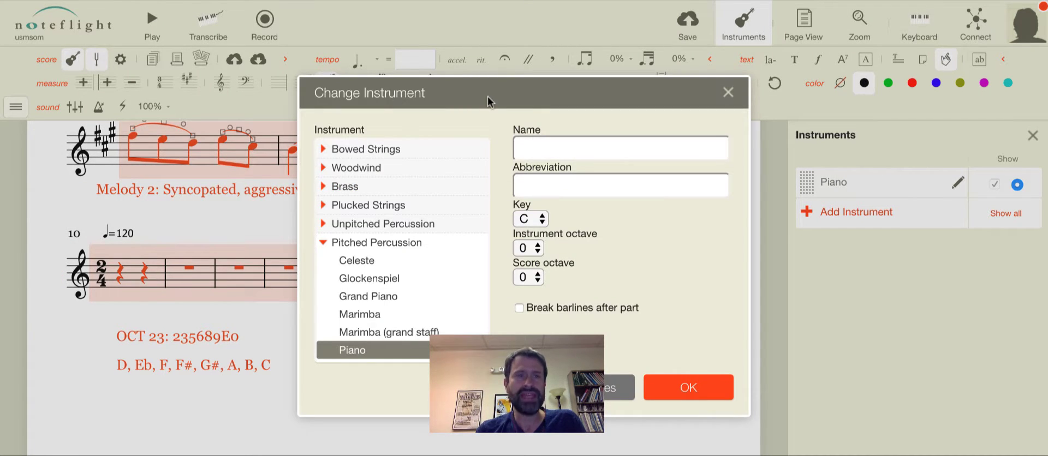
mouse_move(351, 205)
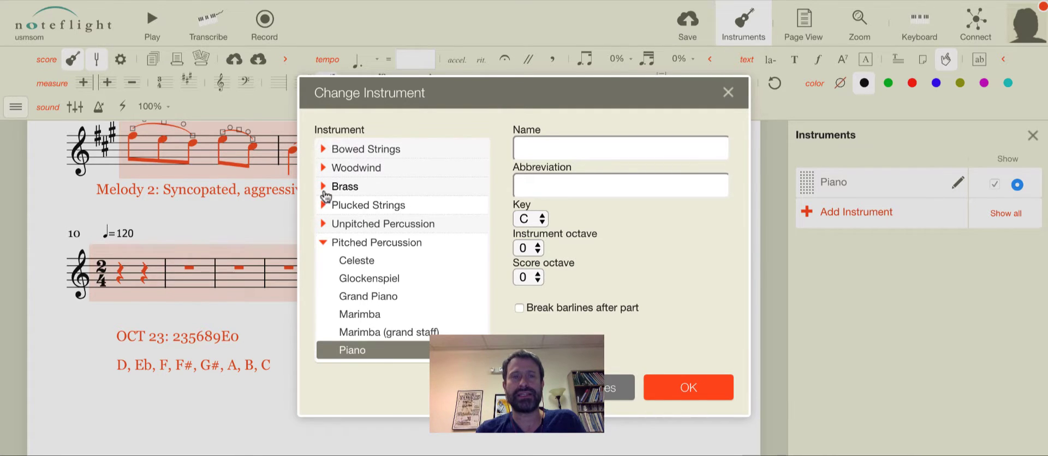
left_click(325, 168)
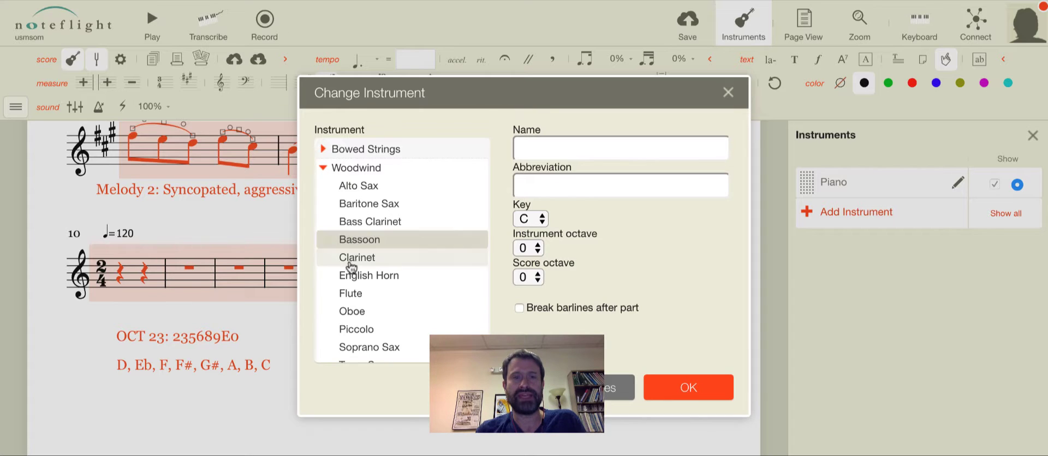
left_click(350, 292)
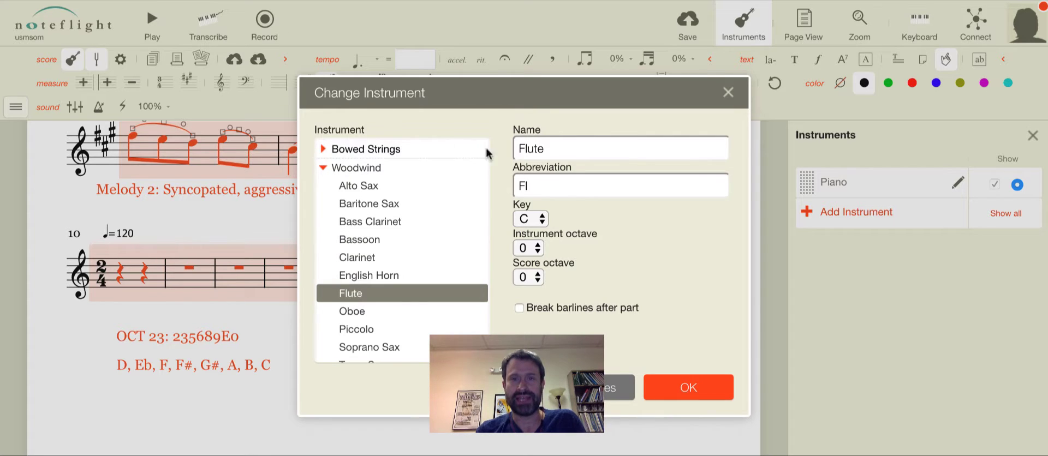
mouse_move(701, 387)
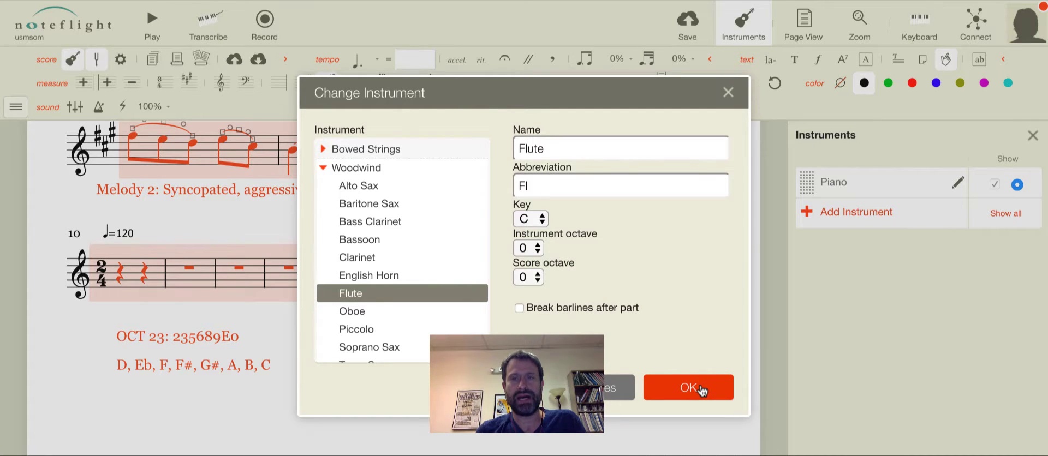
left_click(689, 387)
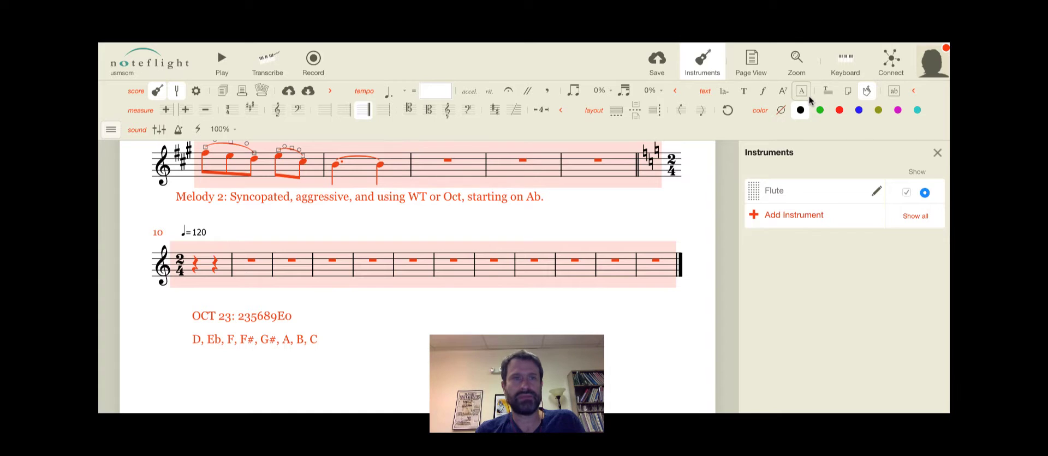
mouse_move(159, 130)
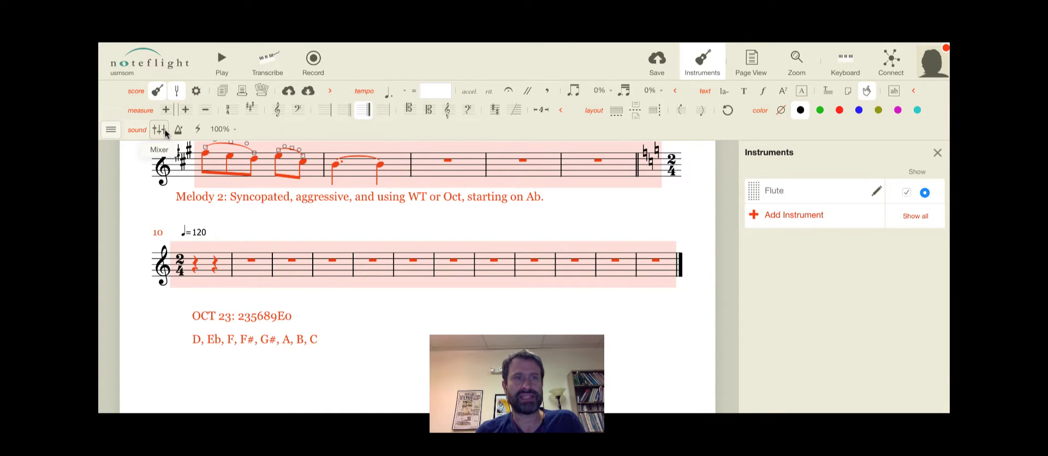
Step: Show the playback mixer's Master settings with gain and reverb style
left_click(159, 130)
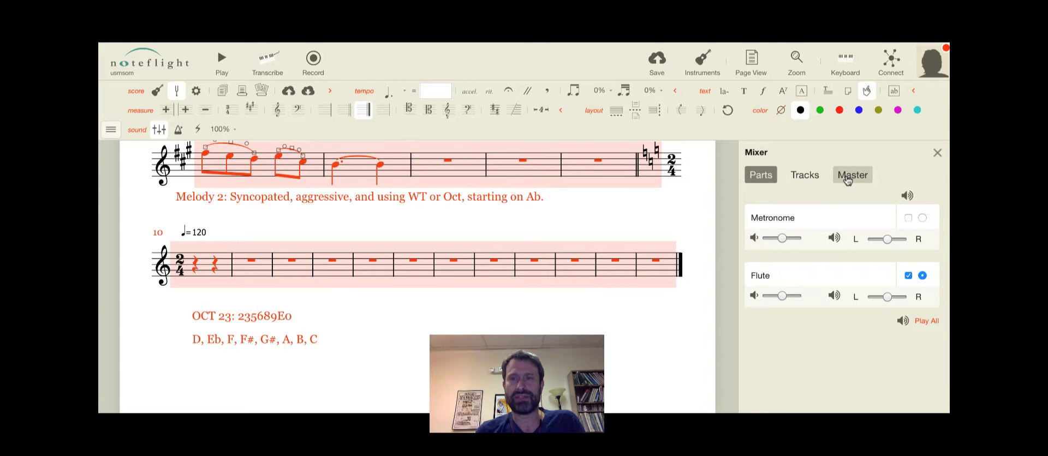
left_click(852, 174)
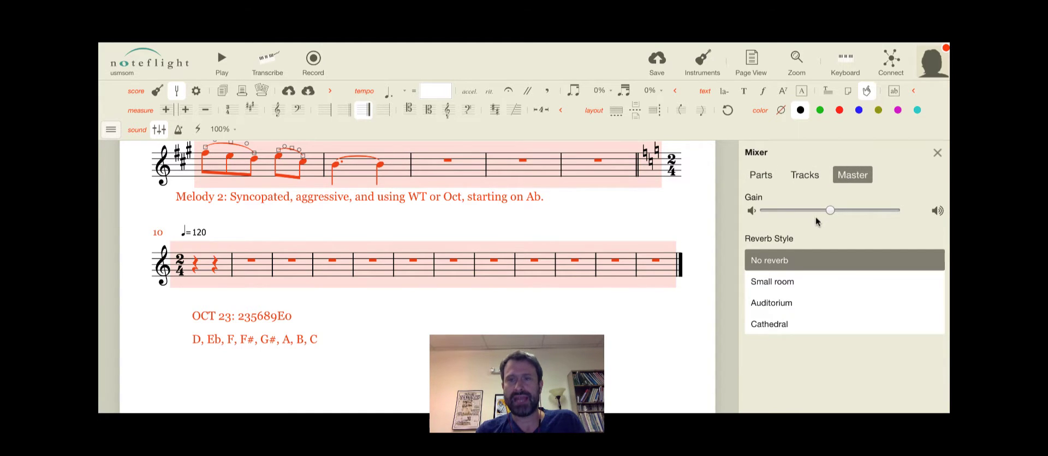
Step: Choose Auditorium as the master reverb style
left_click(770, 302)
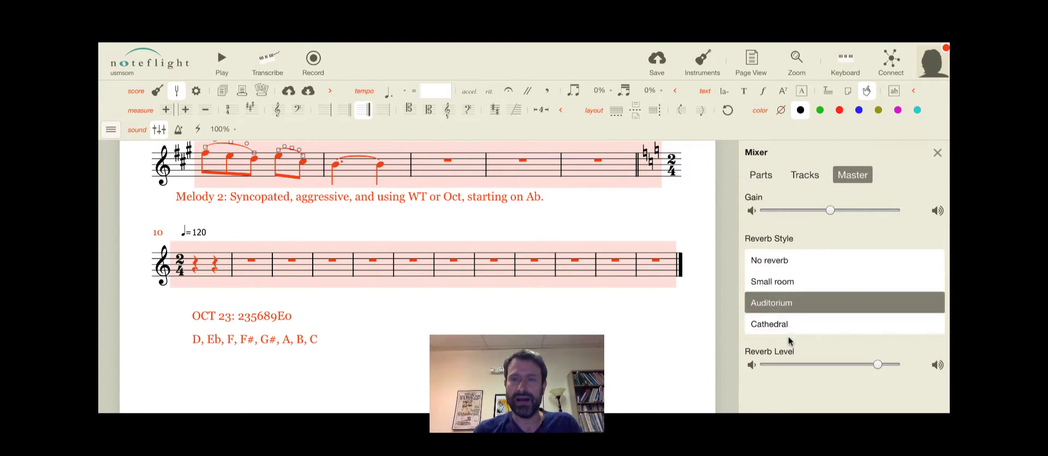
mouse_move(223, 238)
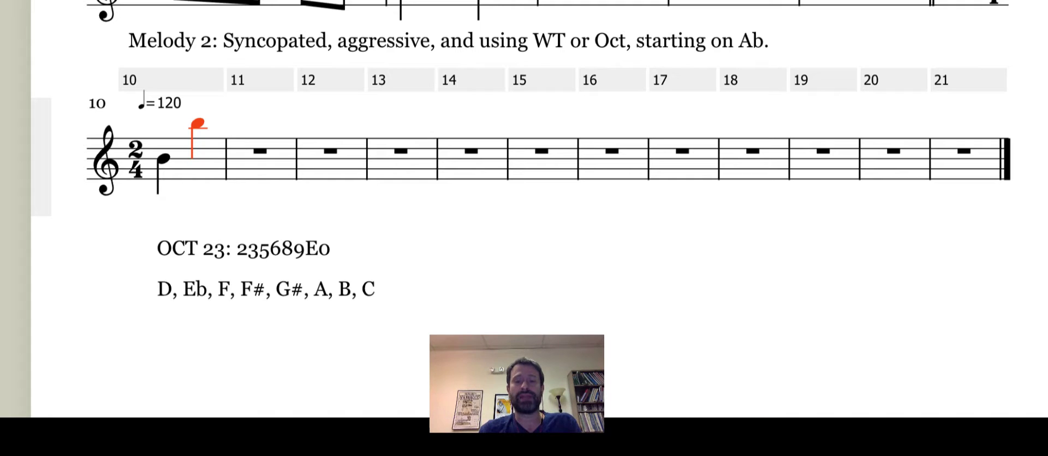
Step: Place a G# in measure 10 and shorten it to an eighth note
left_click_drag(198, 123, 234, 113)
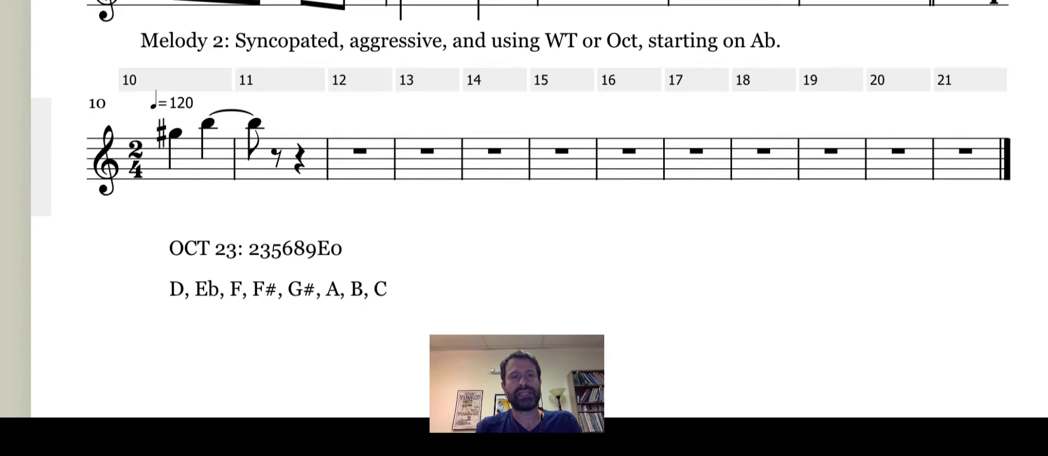
left_click(175, 136)
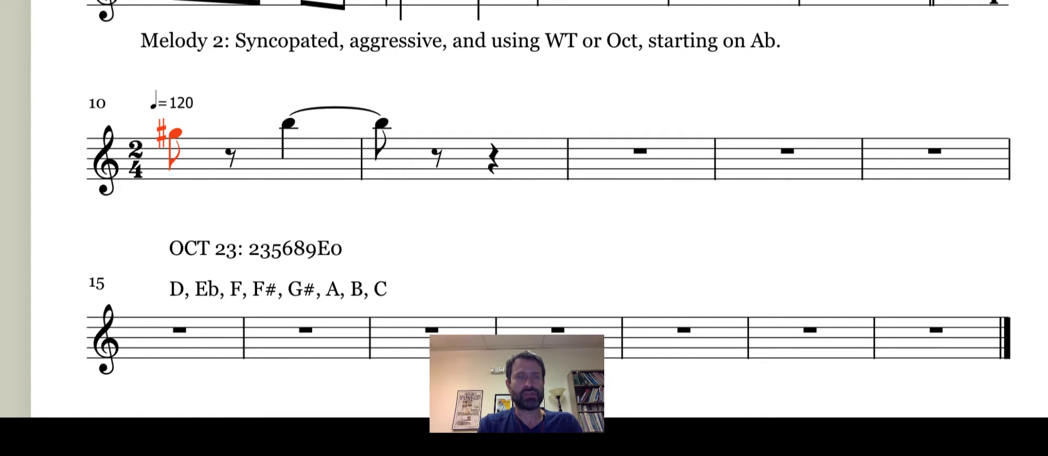
scroll("down", 3)
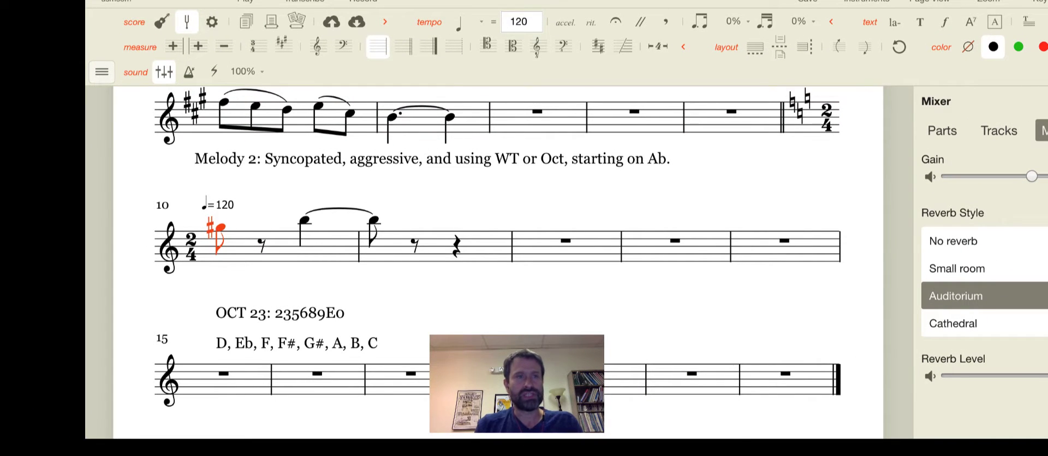
Step: Show the articulation palette for the opening G# of measure 10
left_click(103, 71)
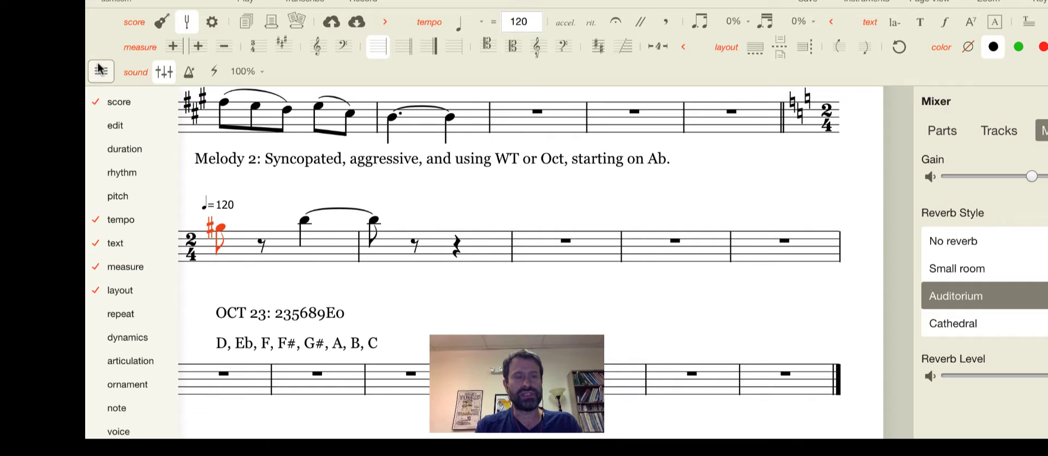
left_click(130, 361)
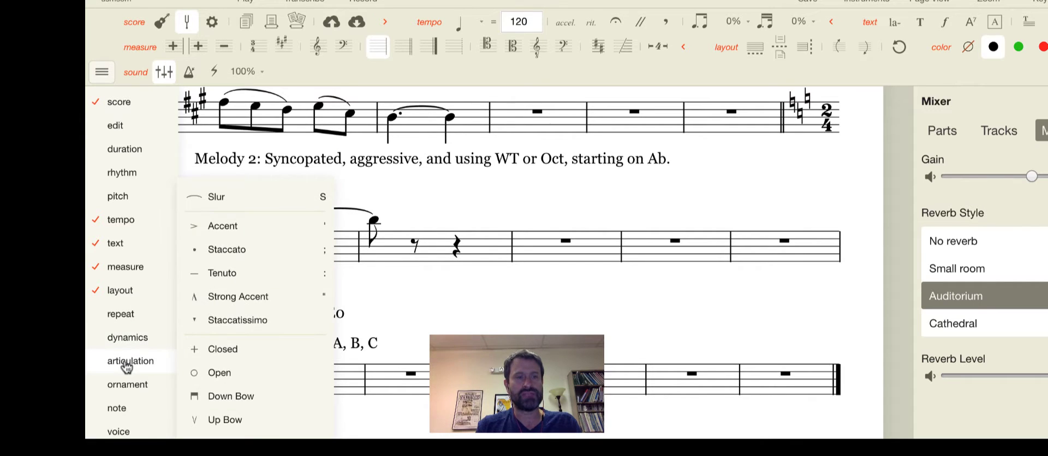
mouse_move(271, 268)
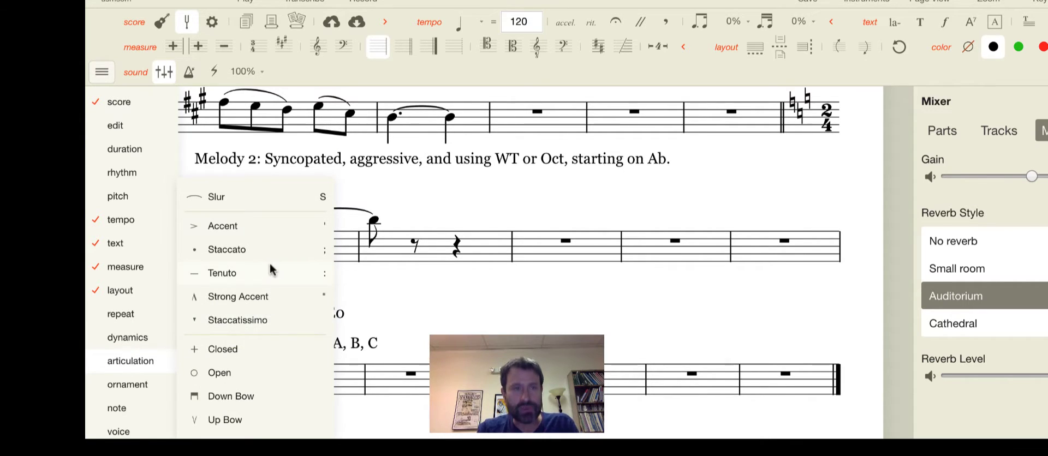
mouse_move(303, 248)
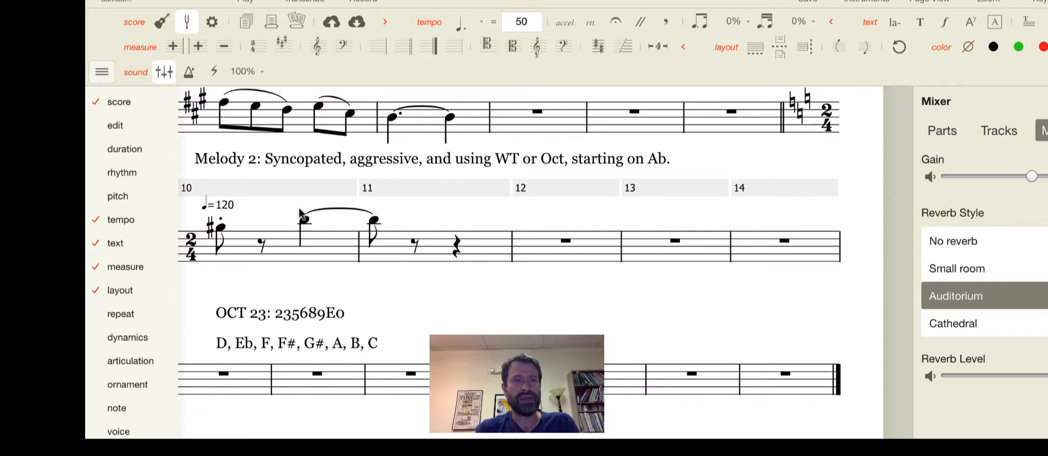
Step: Mark the B tied from measure 10 into 11 with an accent
left_click(129, 361)
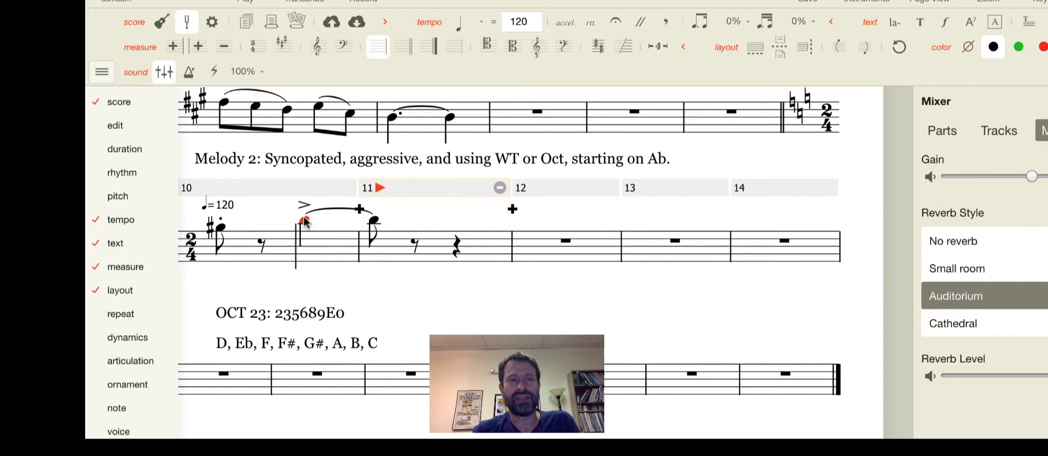
left_click(303, 219)
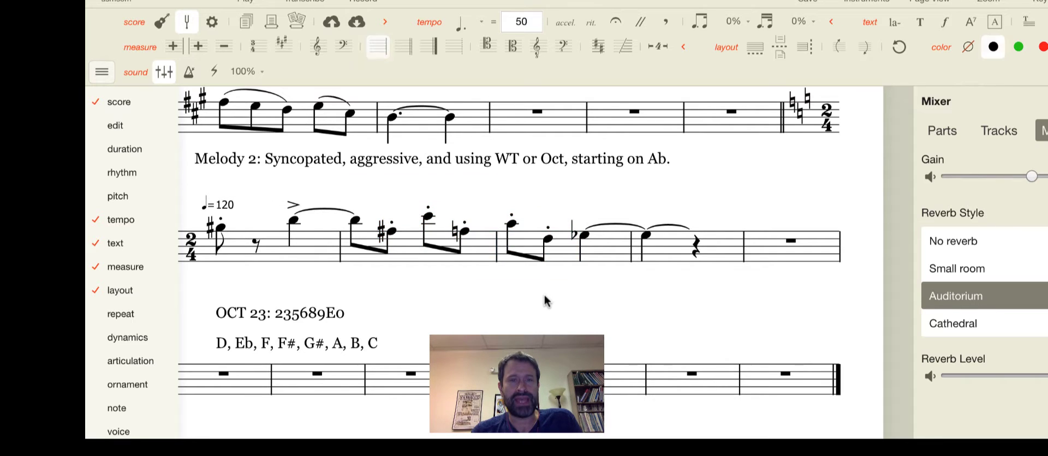
mouse_move(380, 265)
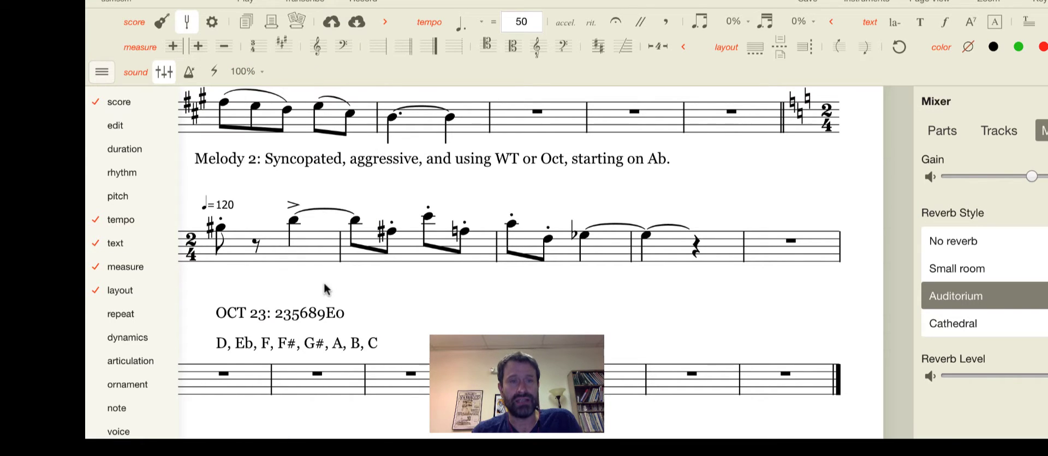
mouse_move(397, 254)
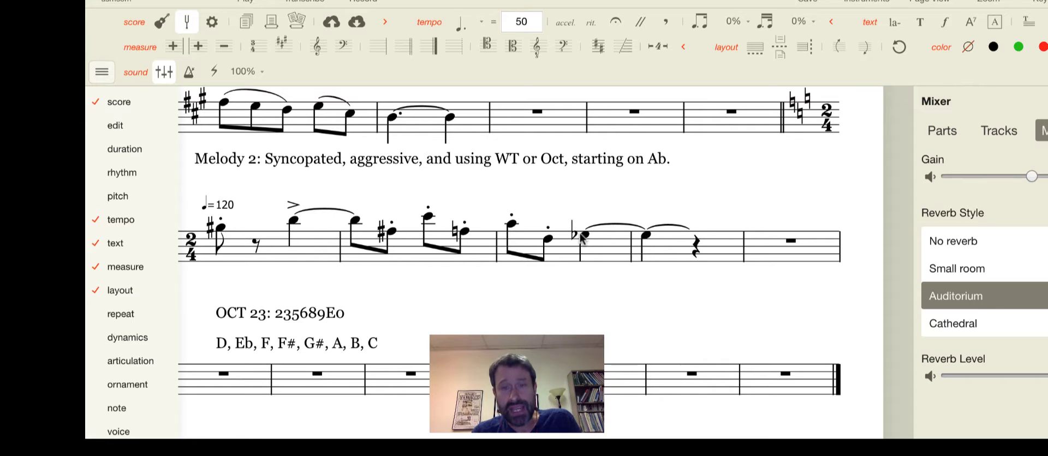
left_click(120, 219)
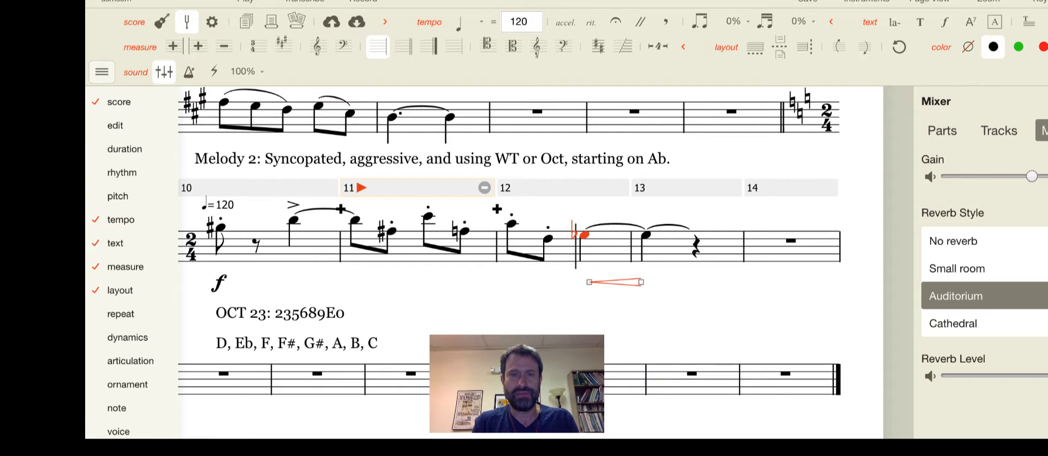
mouse_move(641, 286)
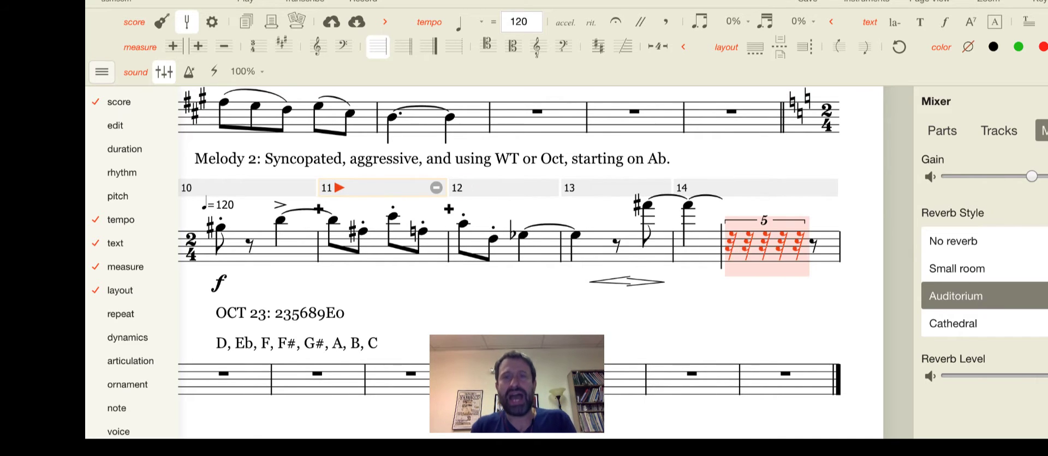
mouse_move(806, 248)
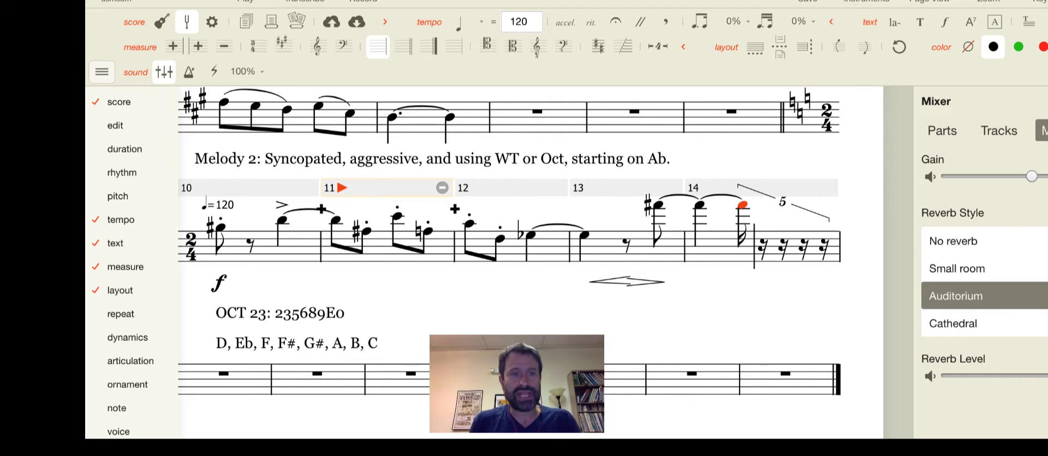
mouse_move(672, 309)
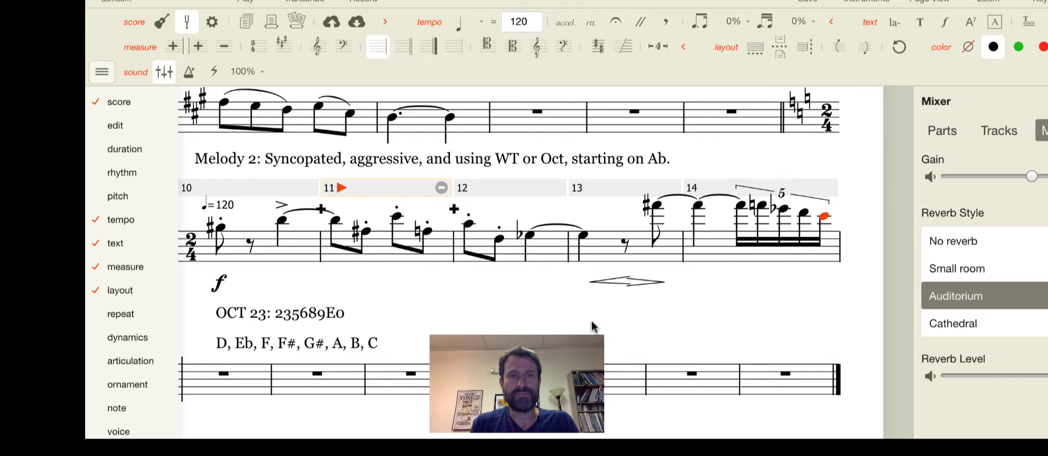
mouse_move(435, 307)
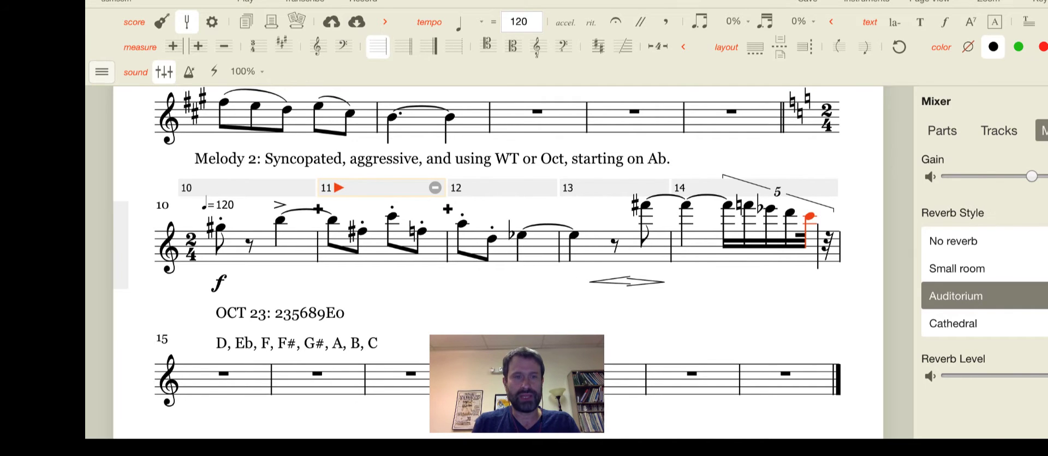
Step: Enter an eighth-note triplet at the start of measure 15
left_click(223, 373)
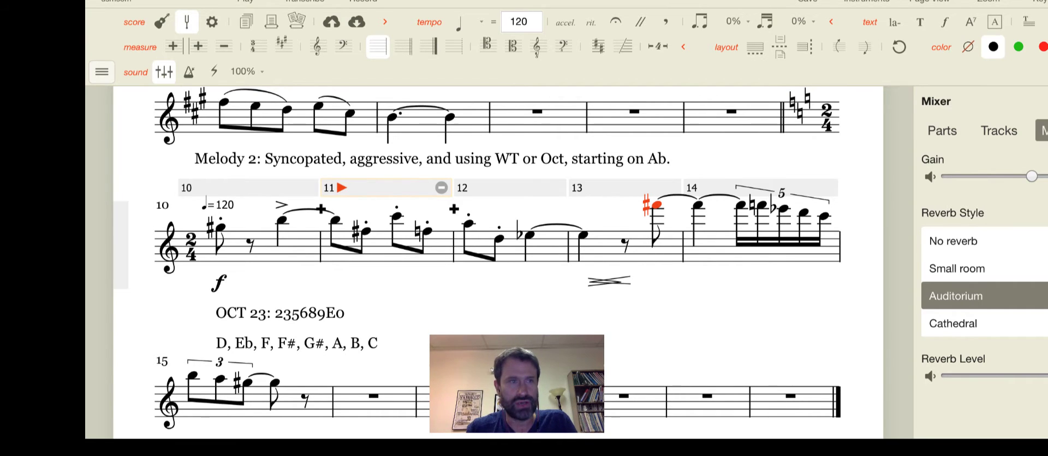
Step: Place a diminuendo hairpin under measure 13 and start a crescendo before it
left_click(102, 71)
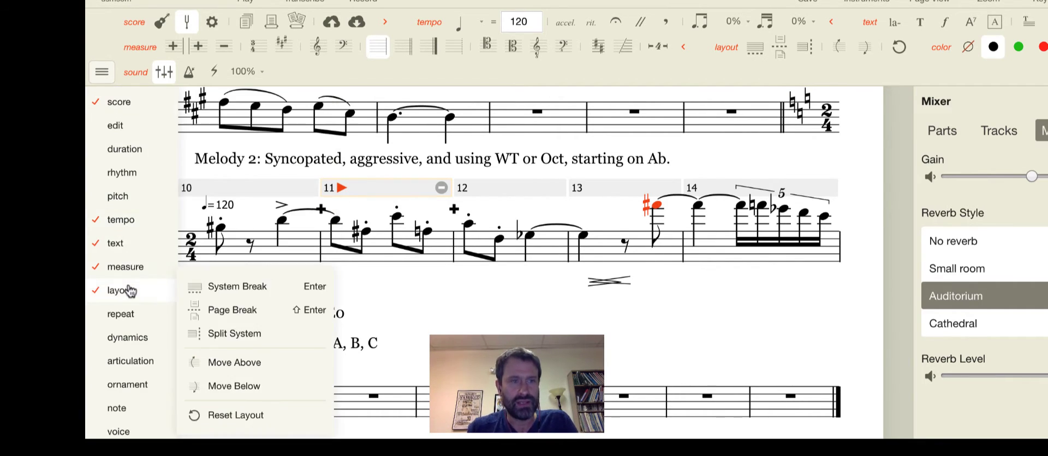
left_click(130, 361)
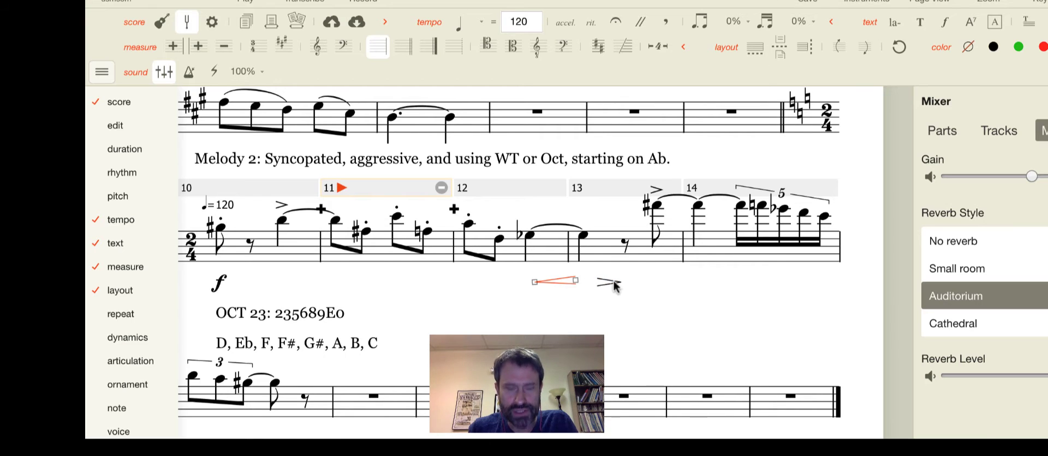
mouse_move(651, 297)
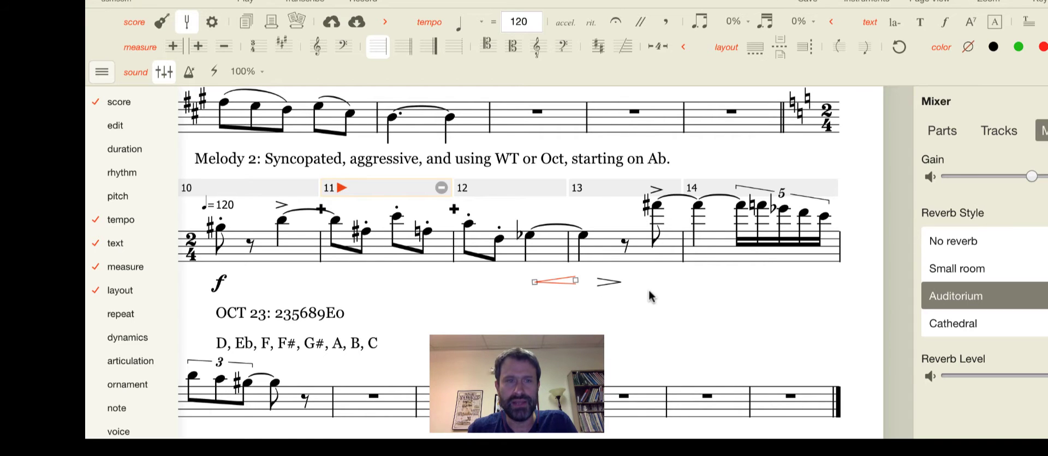
mouse_move(642, 295)
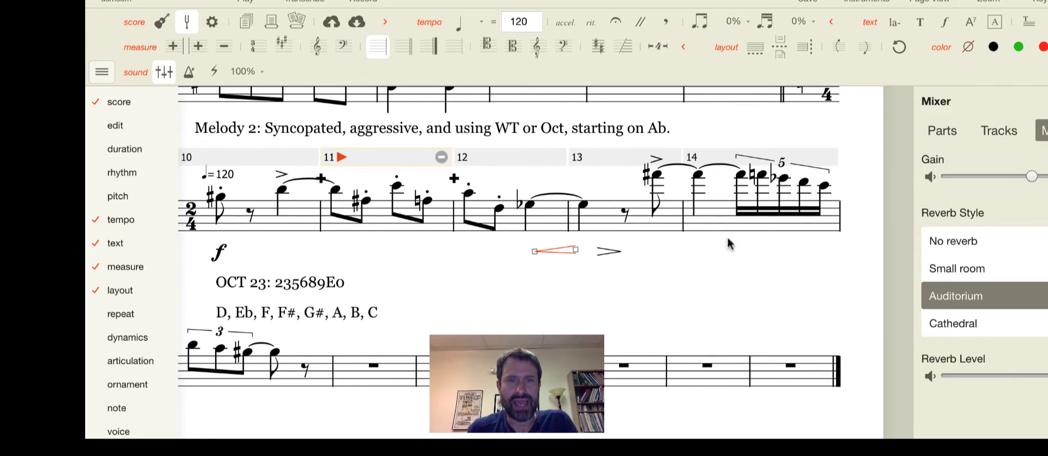
left_click(657, 174)
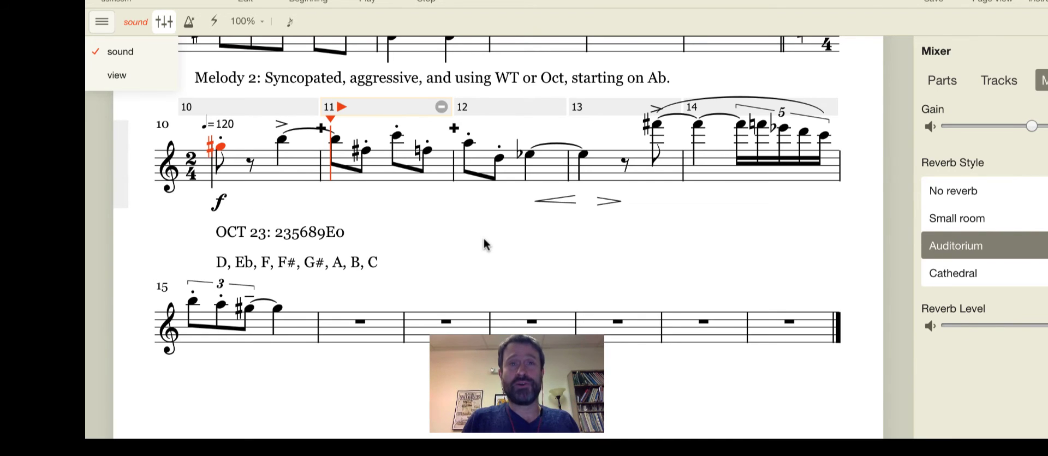
mouse_move(535, 256)
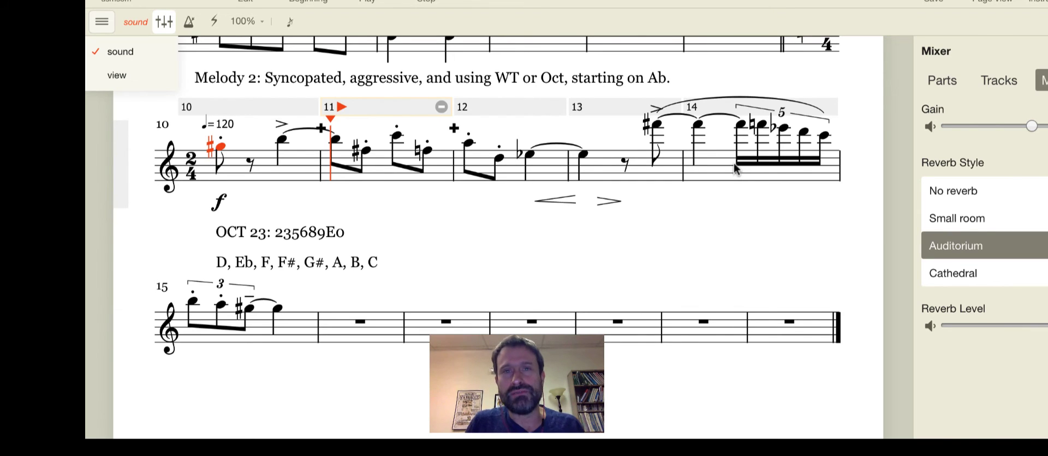
mouse_move(770, 151)
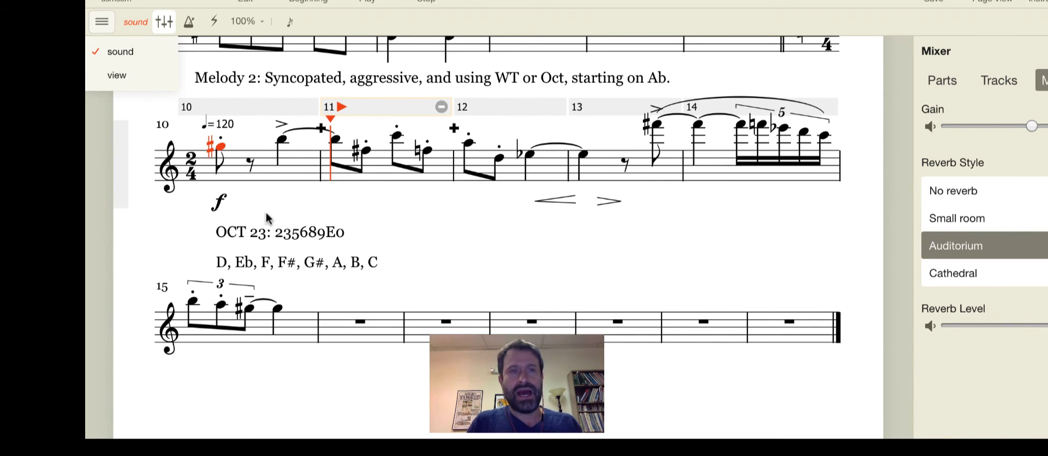
mouse_move(273, 210)
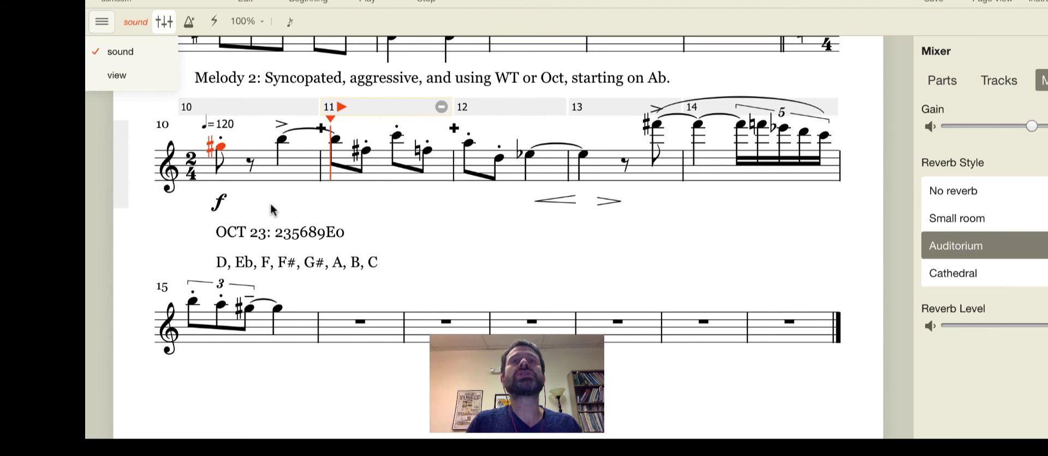